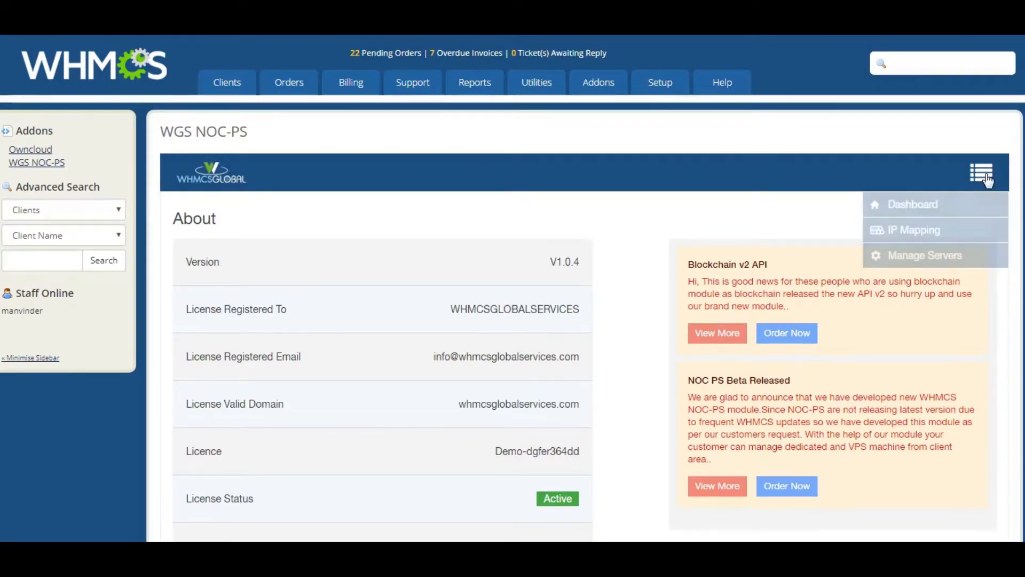
mouse_move(948, 260)
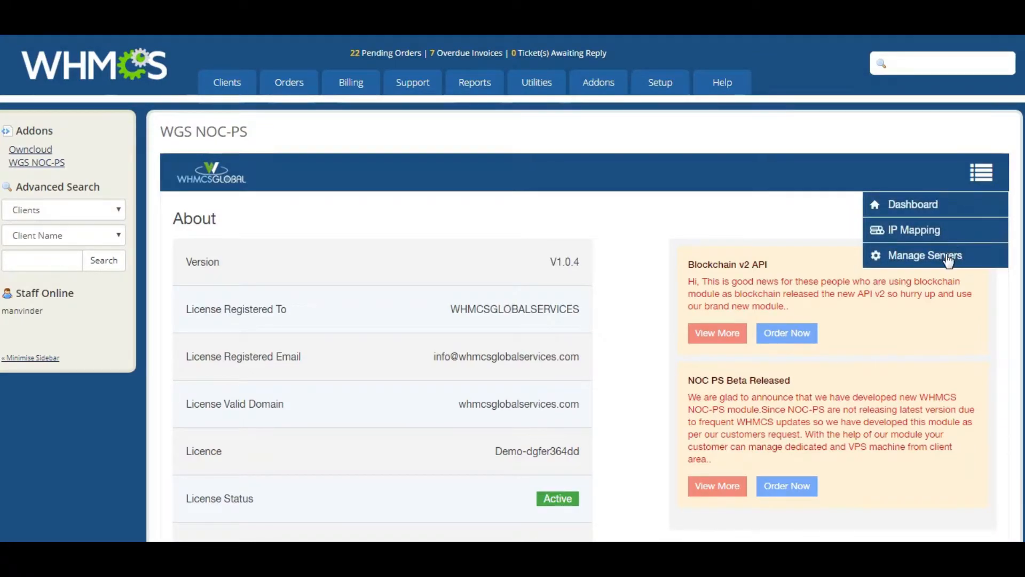
mouse_move(721, 227)
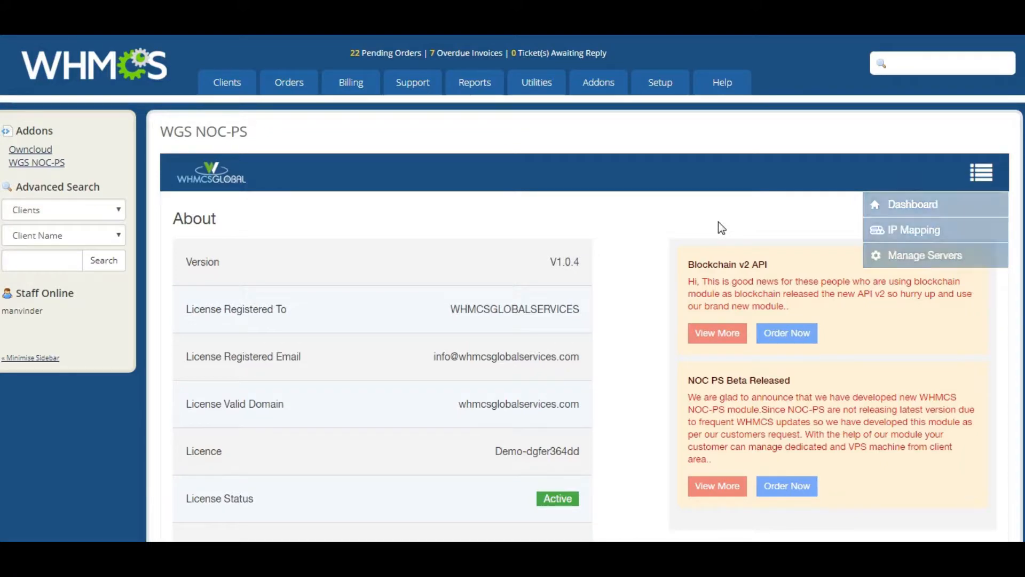
Open the WGS NOC-PS addon menu and go to Manage Servers.
left_click(924, 255)
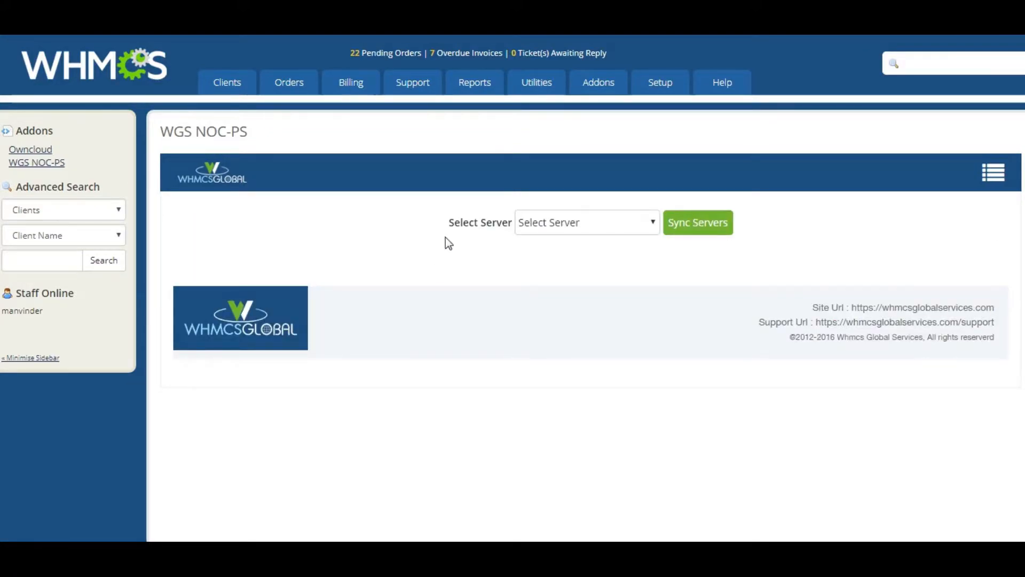
Select the NOC-PS server, sync servers, and scroll through the synced server list.
double_click(480, 222)
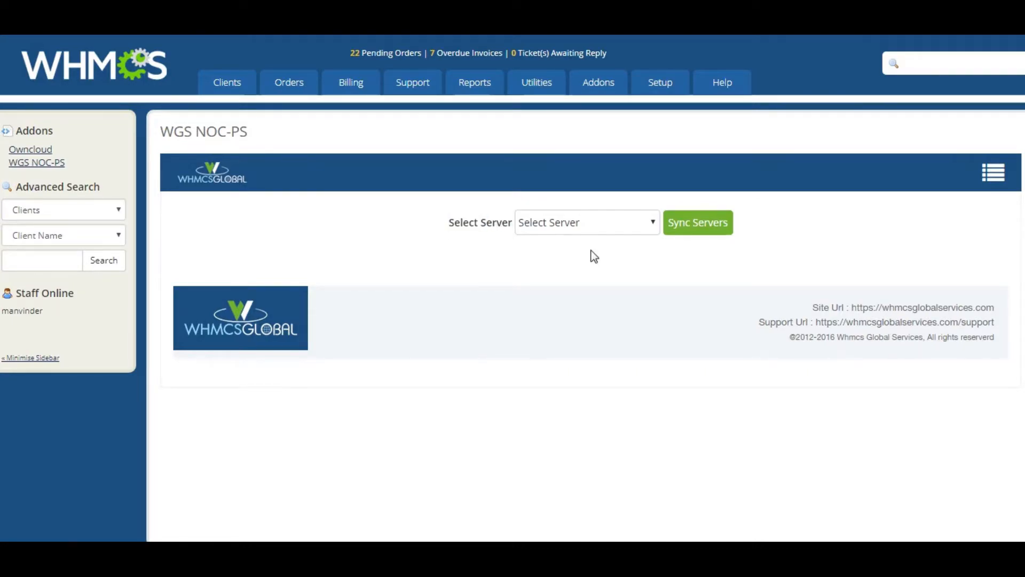
left_click(585, 222)
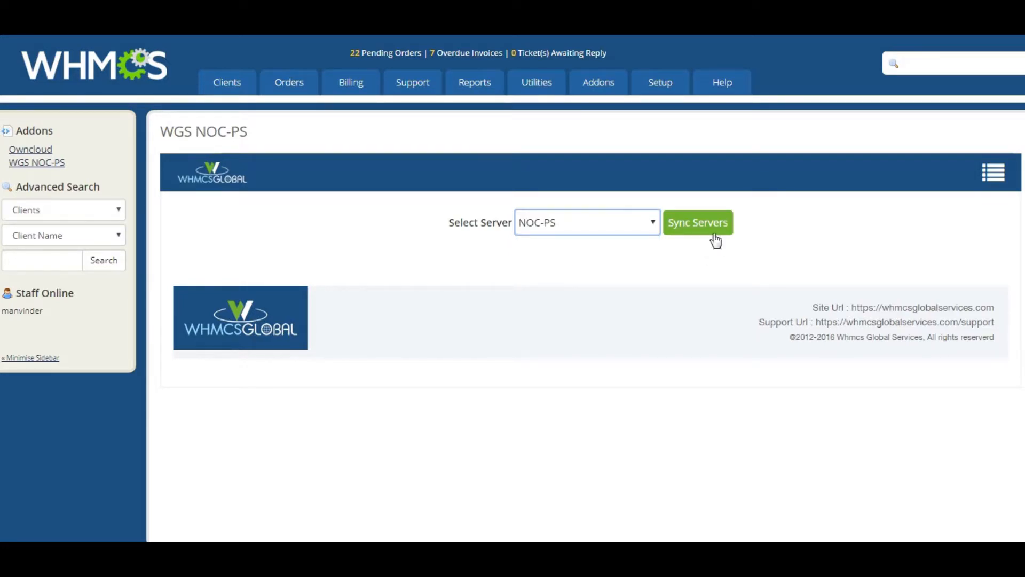
mouse_move(692, 255)
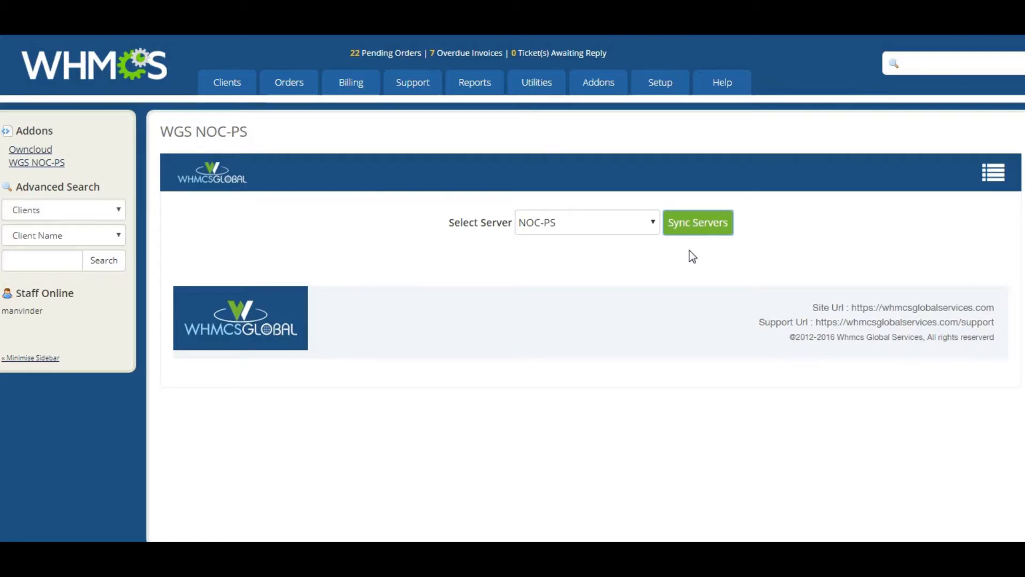
left_click(697, 222)
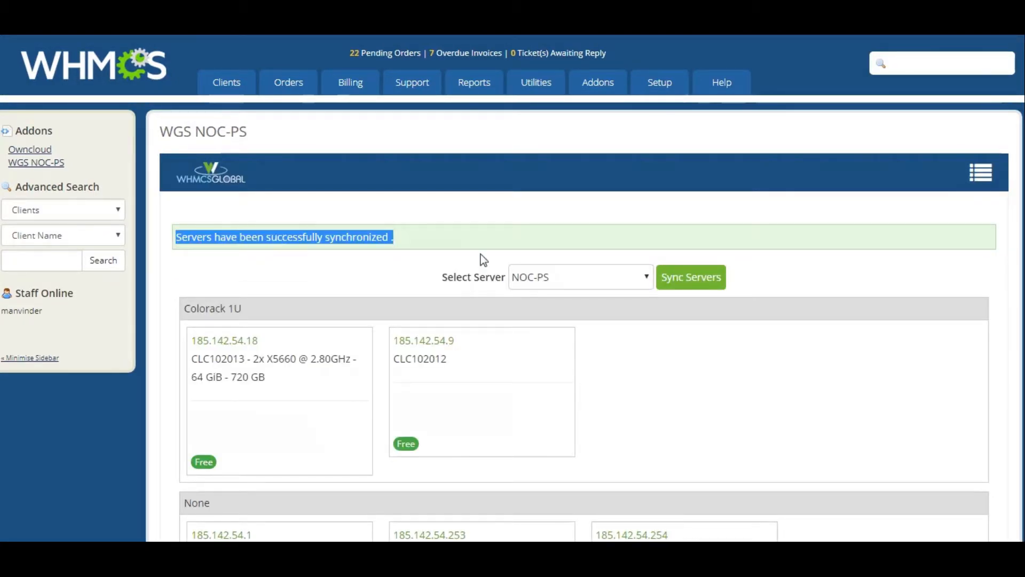
scroll("down", 3)
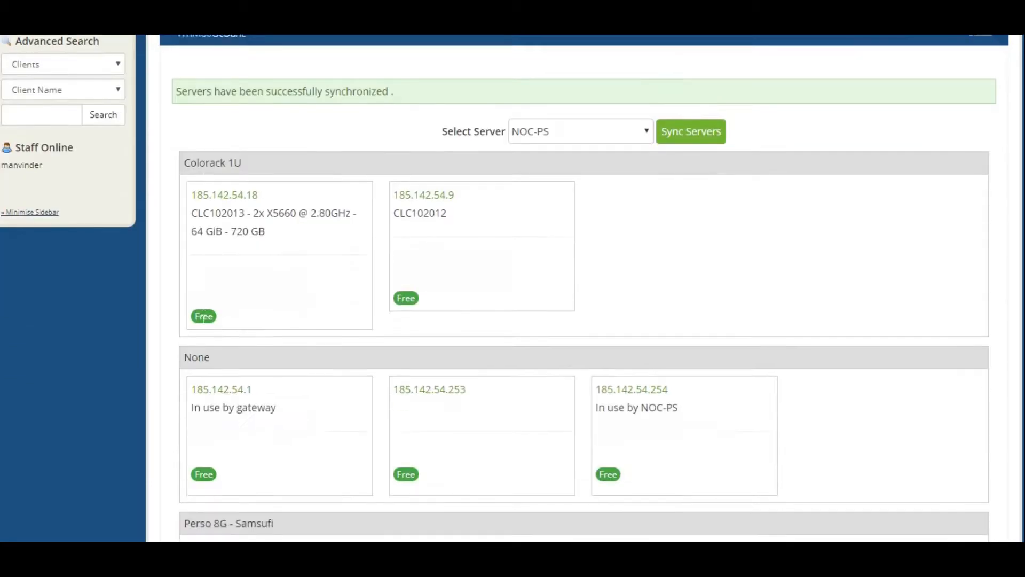
scroll("down", 3)
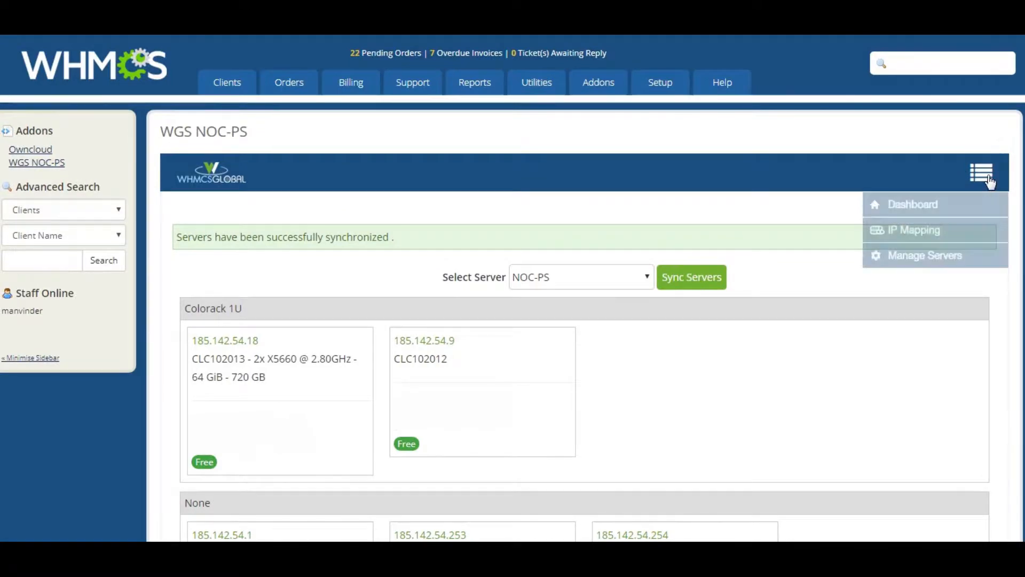
mouse_move(912, 230)
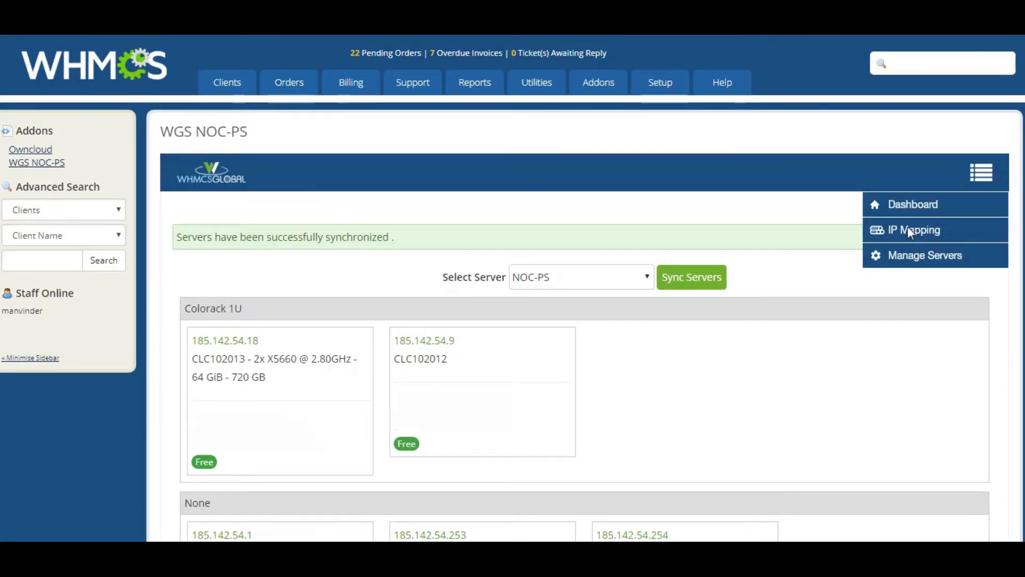
In IP Mapping, add pool 185.142.54.17–.20, gateway 185.142.54.1, netmask 255.255.255.192, DNS 185.142.53.9.
left_click(913, 229)
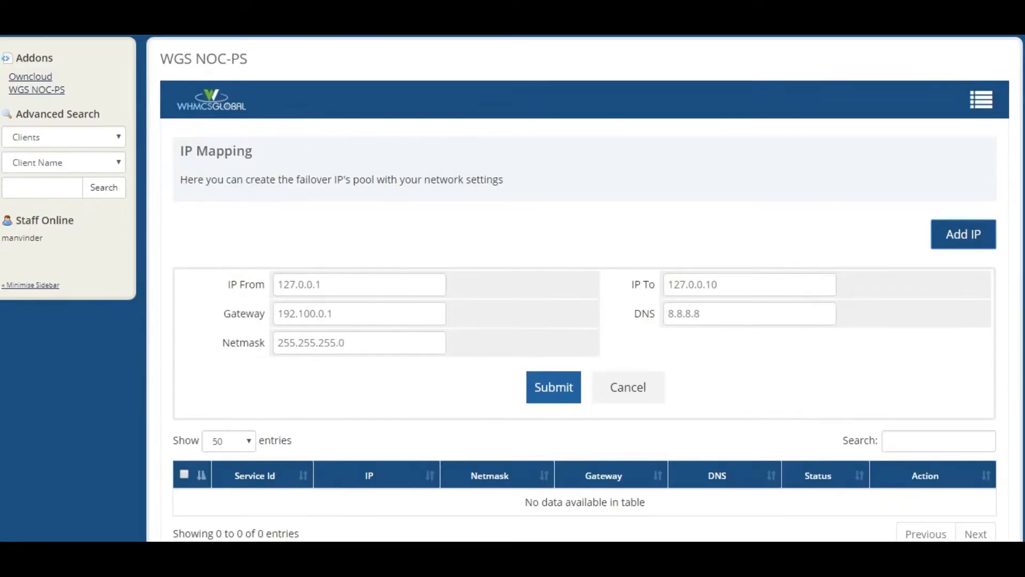
left_click(358, 283)
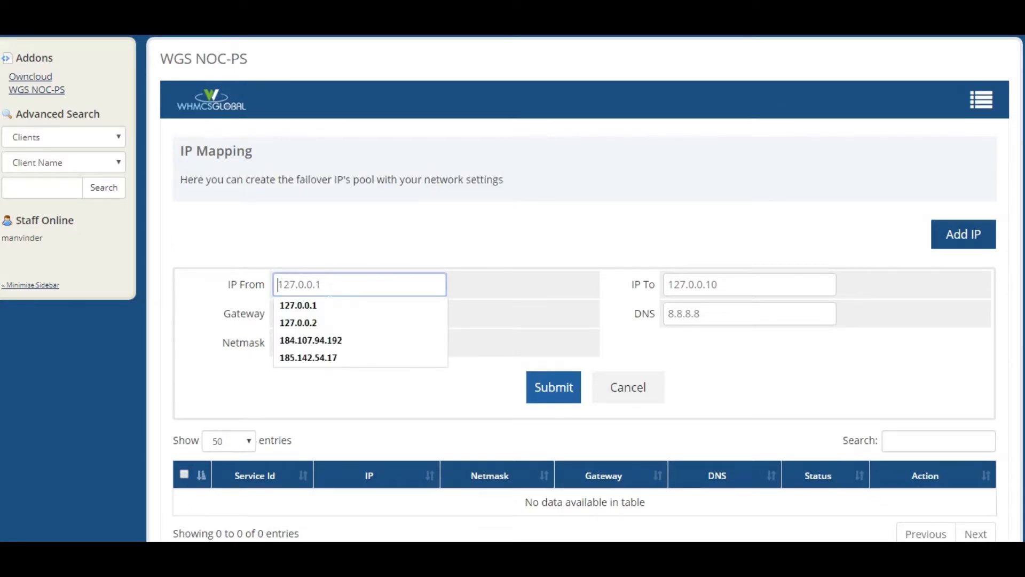
left_click(308, 357)
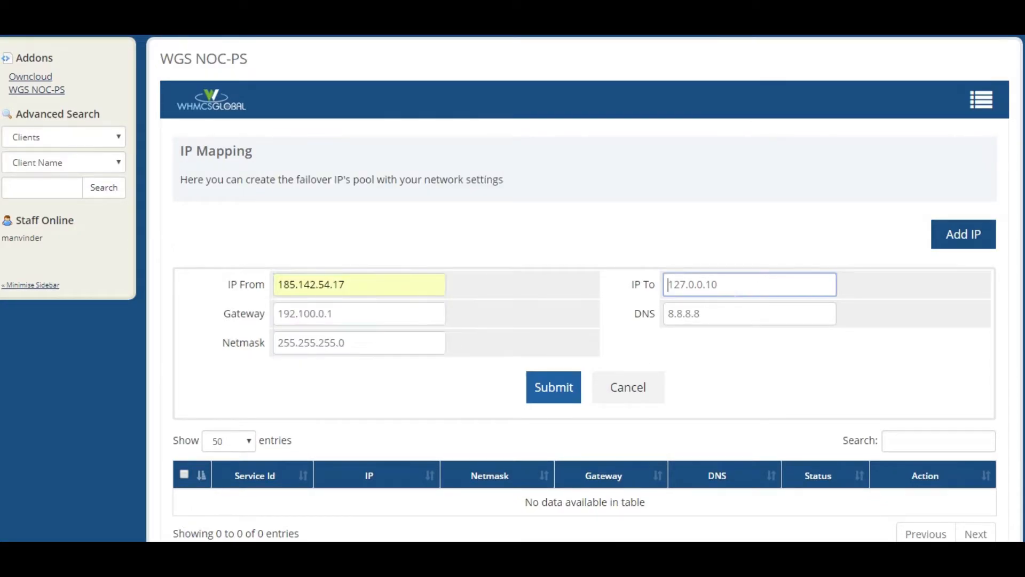
type("185.142.54.20")
left_click(359, 314)
type("185.142.54.1")
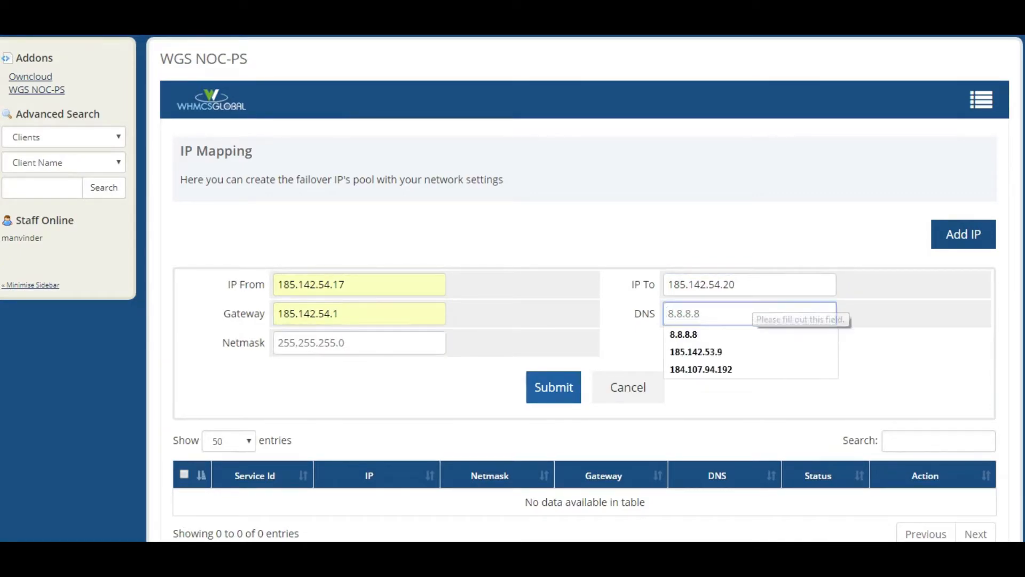
left_click(696, 351)
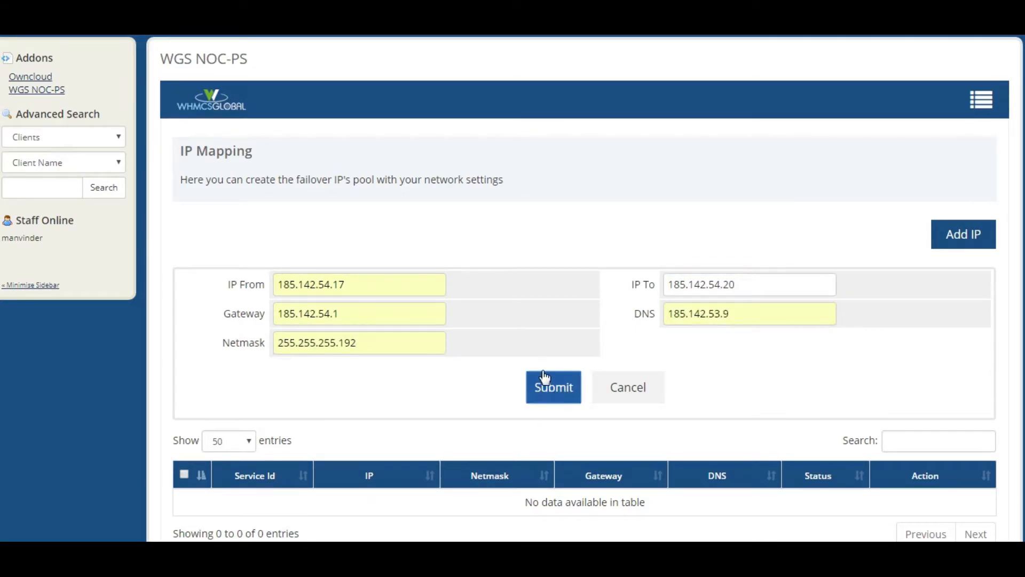
left_click(553, 387)
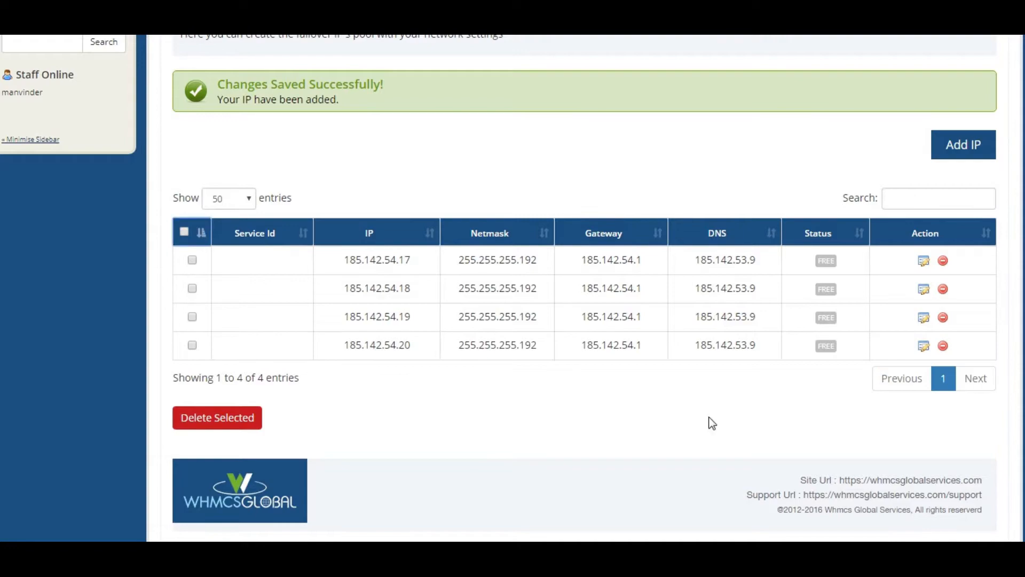
Open Setup > Products/Services and scroll down to the DEMO NOC_PS group.
left_click(658, 82)
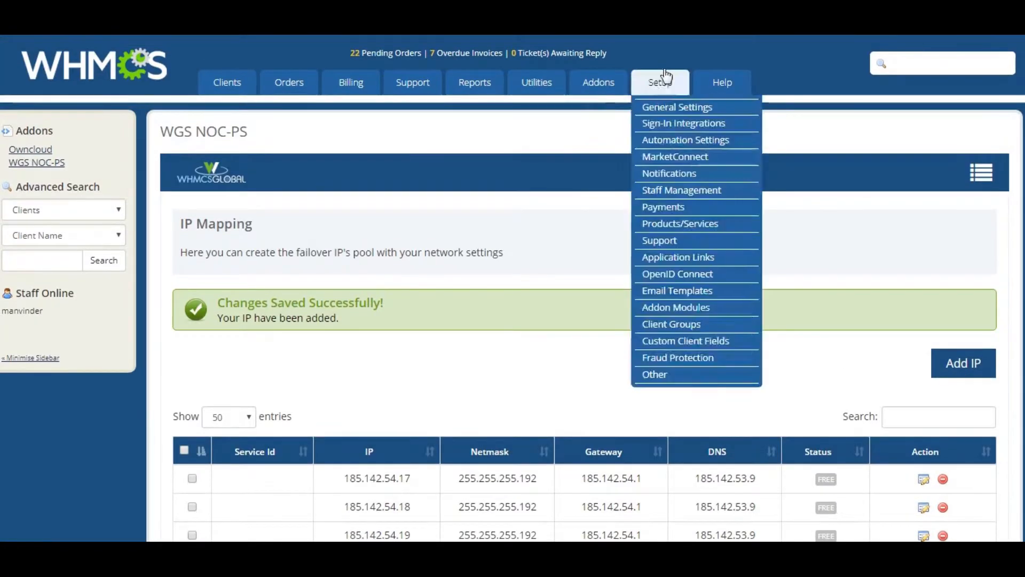
mouse_move(679, 223)
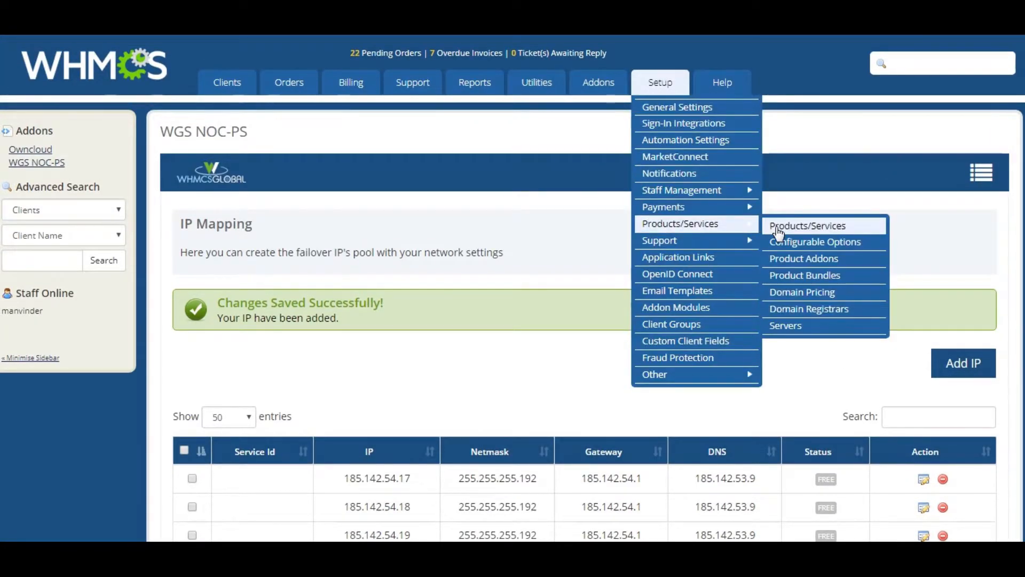
left_click(806, 225)
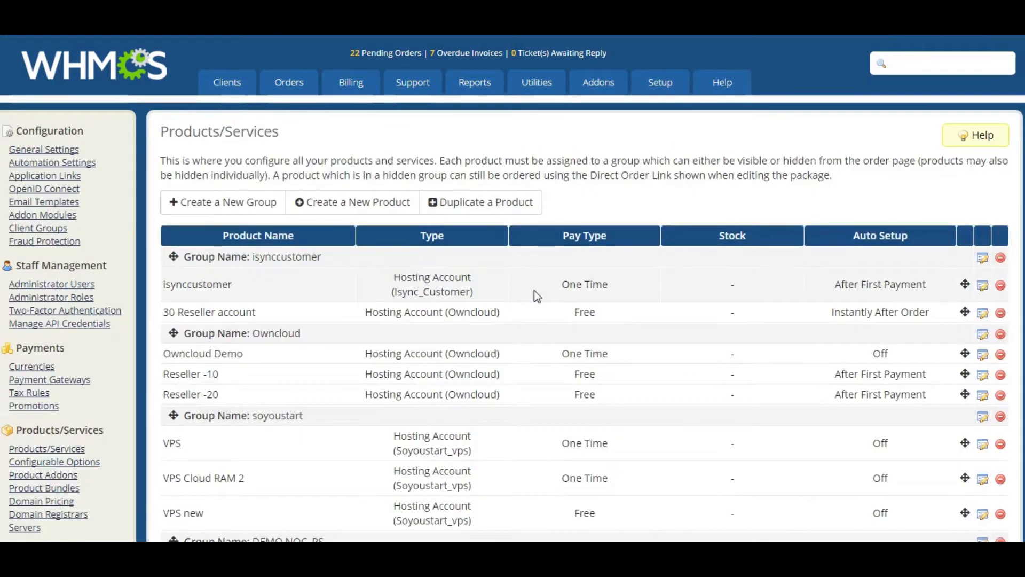
scroll("down", 3)
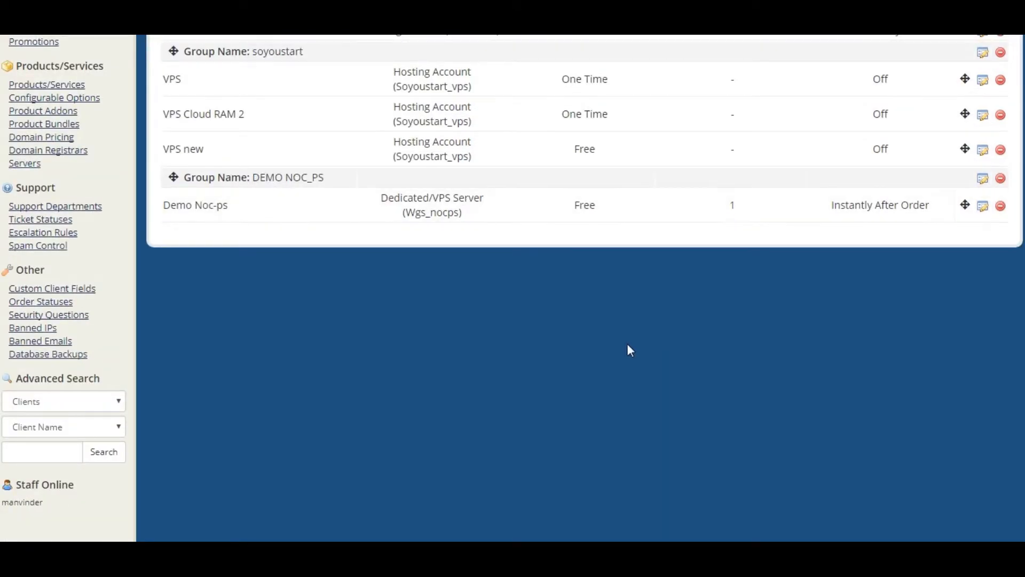
Edit Demo Noc-ps and review its Module Settings client-area tab permissions.
left_click(981, 205)
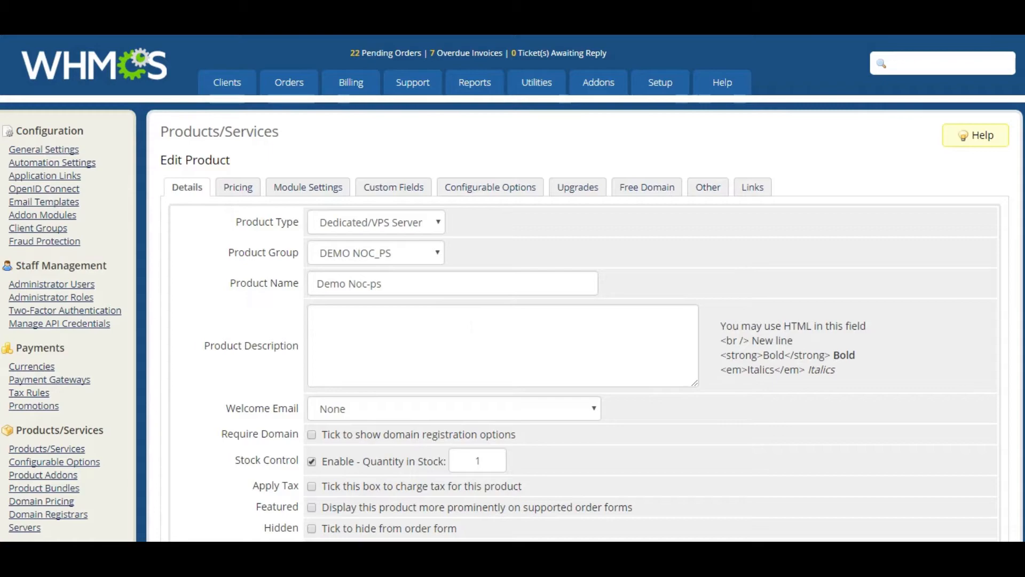
left_click(308, 187)
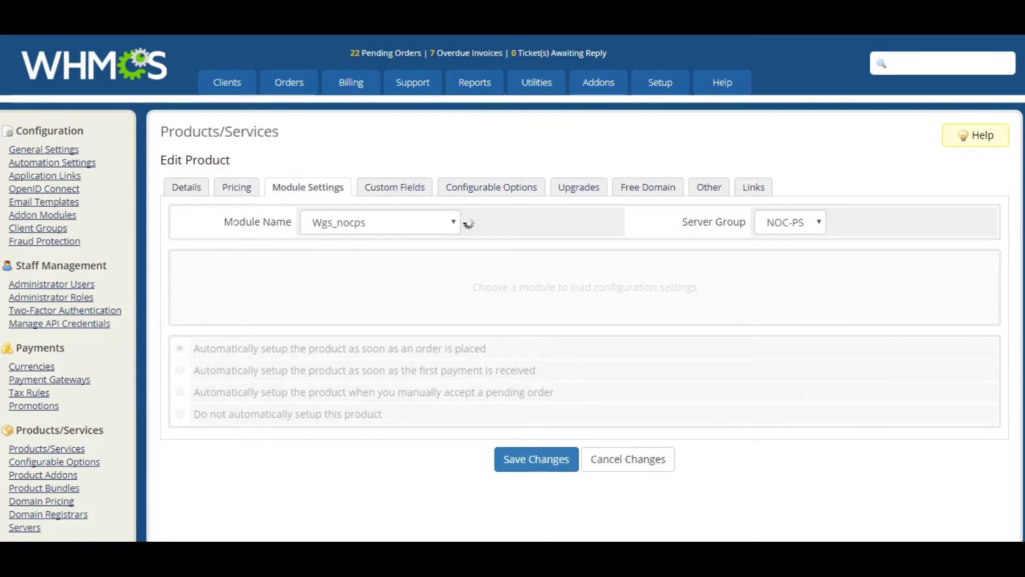
mouse_move(582, 250)
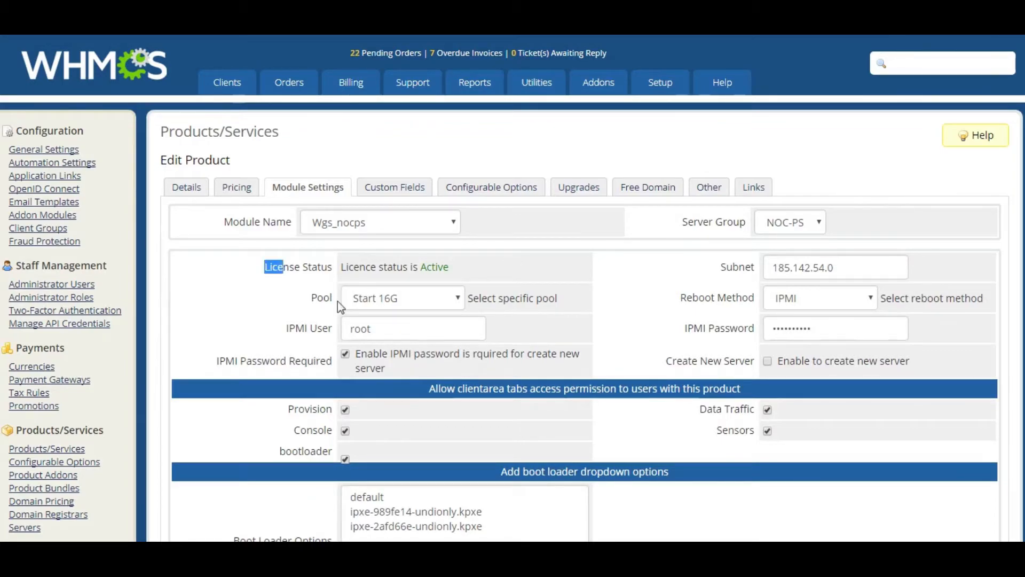
scroll("down", 3)
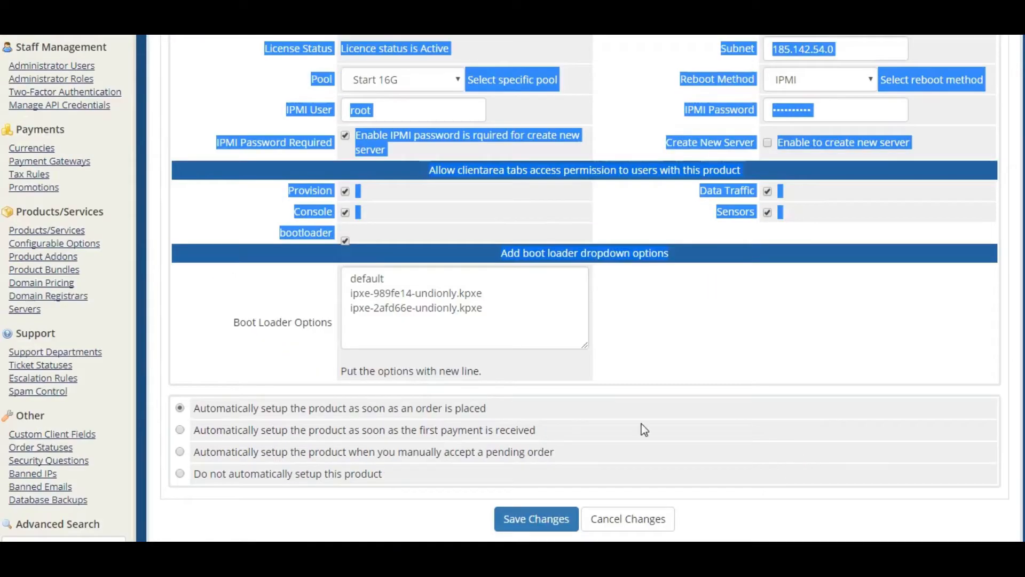
scroll("up", 3)
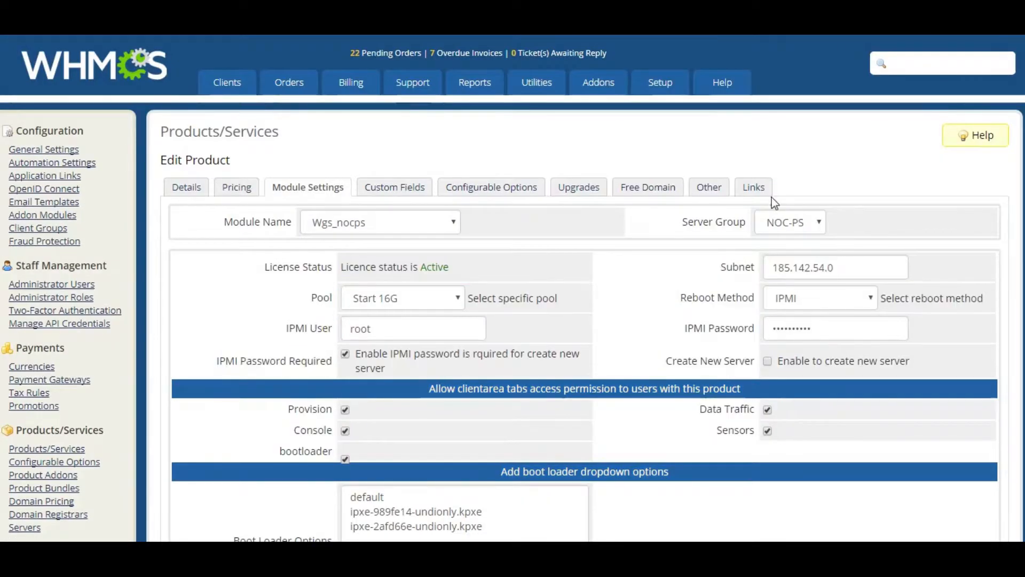
left_click(751, 187)
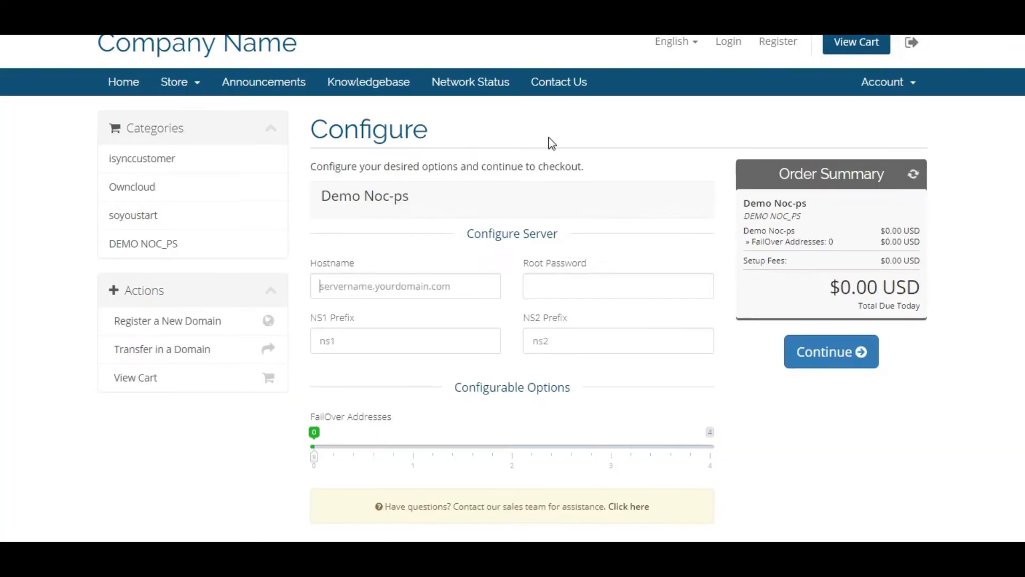
Enter hostname wgs.net, root password, ns1.wgs.net and ns2.wgs.net, then continue.
left_click(404, 286)
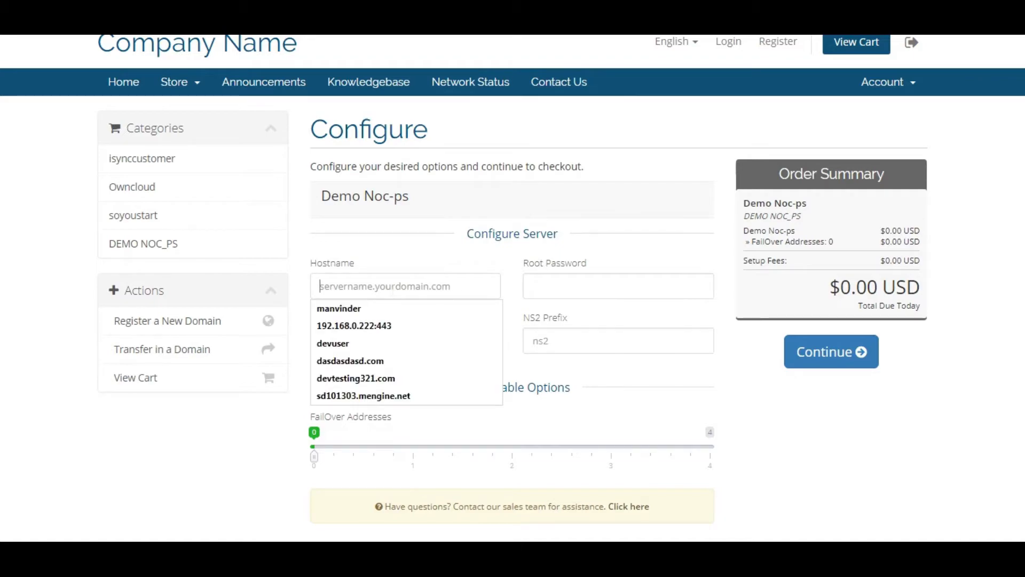
type("wgs")
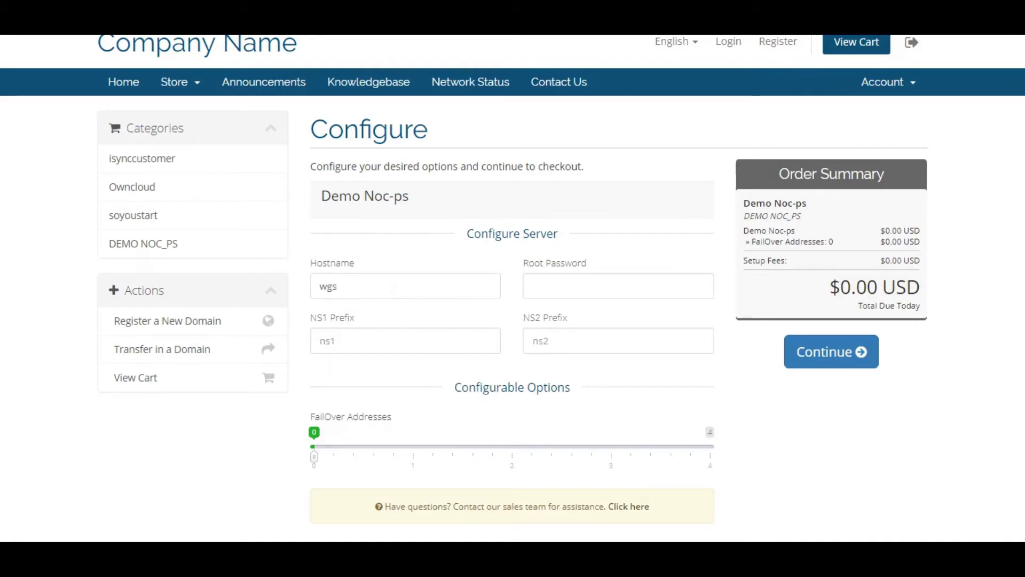
type(".net")
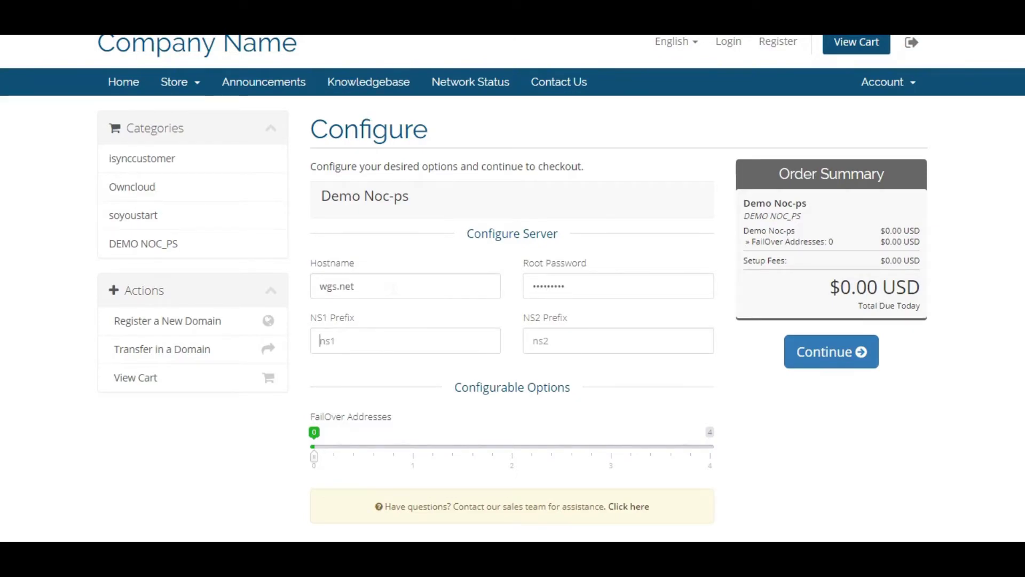
type("ns1.wgs.net")
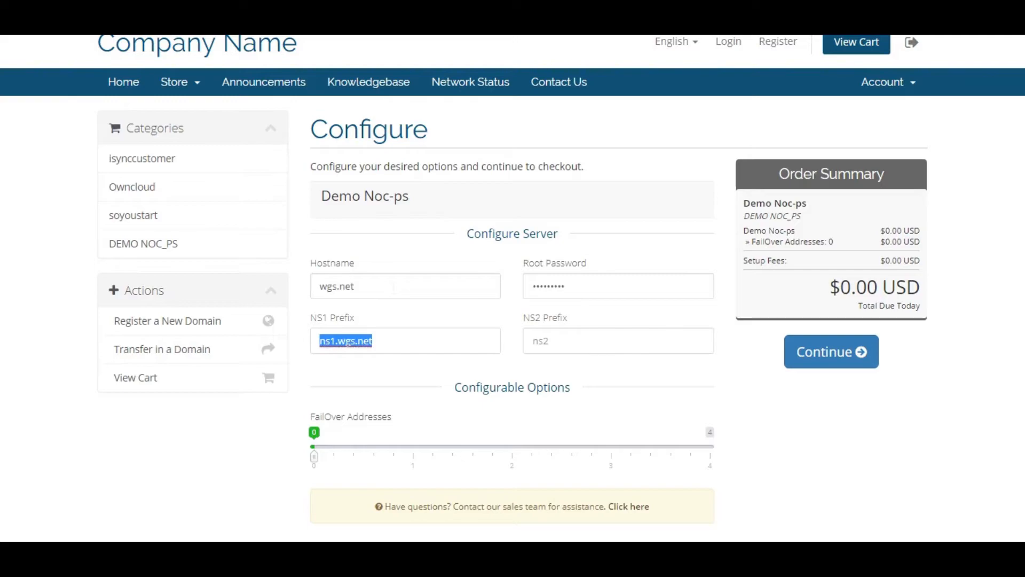
type("ns1.wgs.net")
left_click(619, 341)
type("ns2.wgs.net")
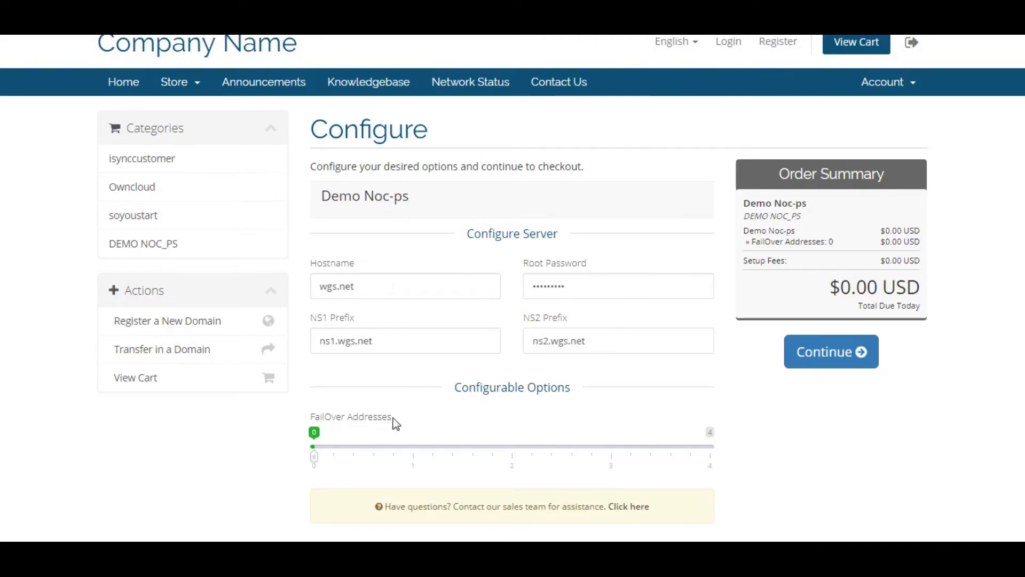
double_click(340, 416)
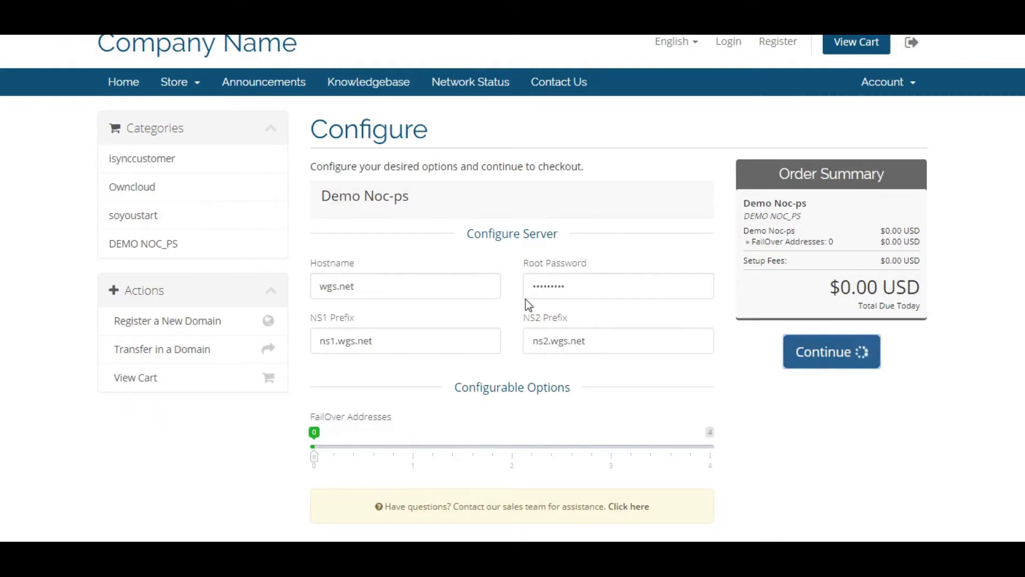
left_click(831, 351)
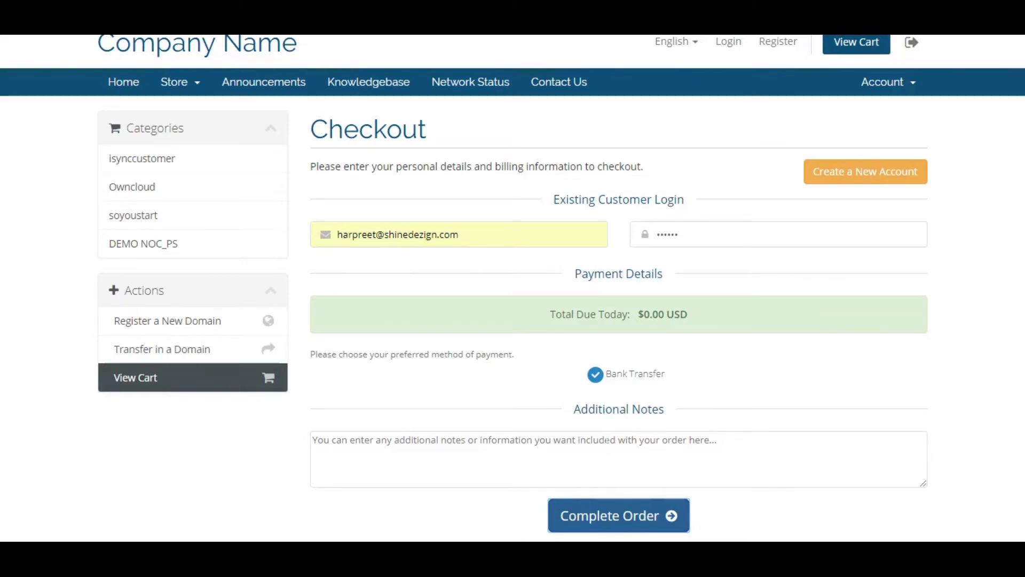
mouse_move(549, 226)
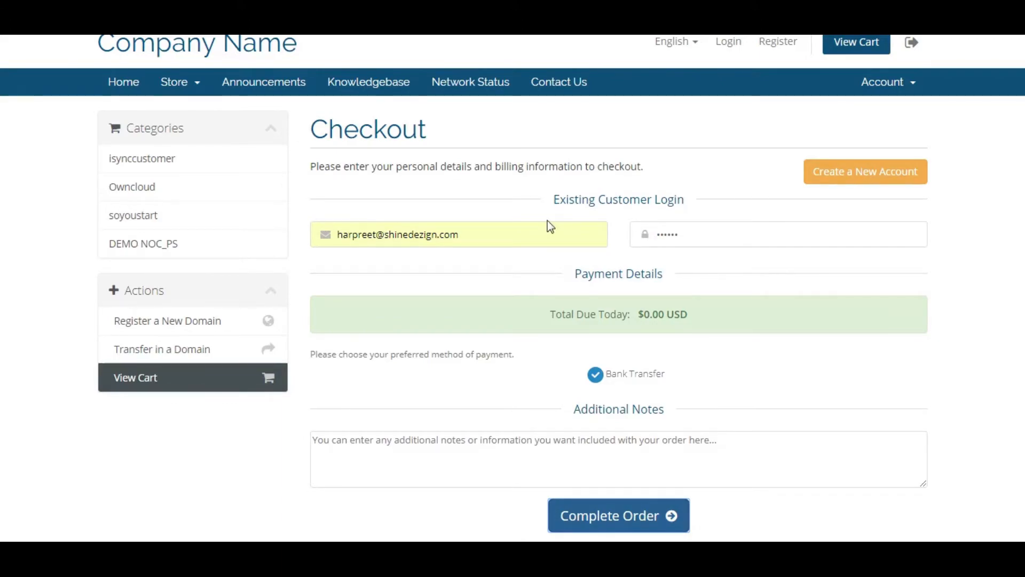
Complete the Demo Noc-ps order and go to My Products & Services.
left_click(617, 515)
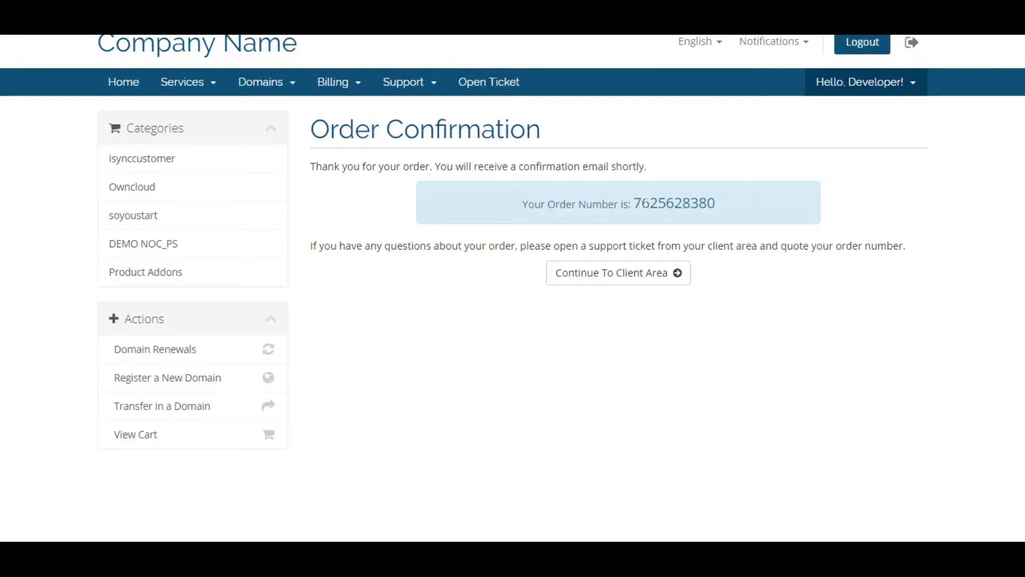
mouse_move(222, 82)
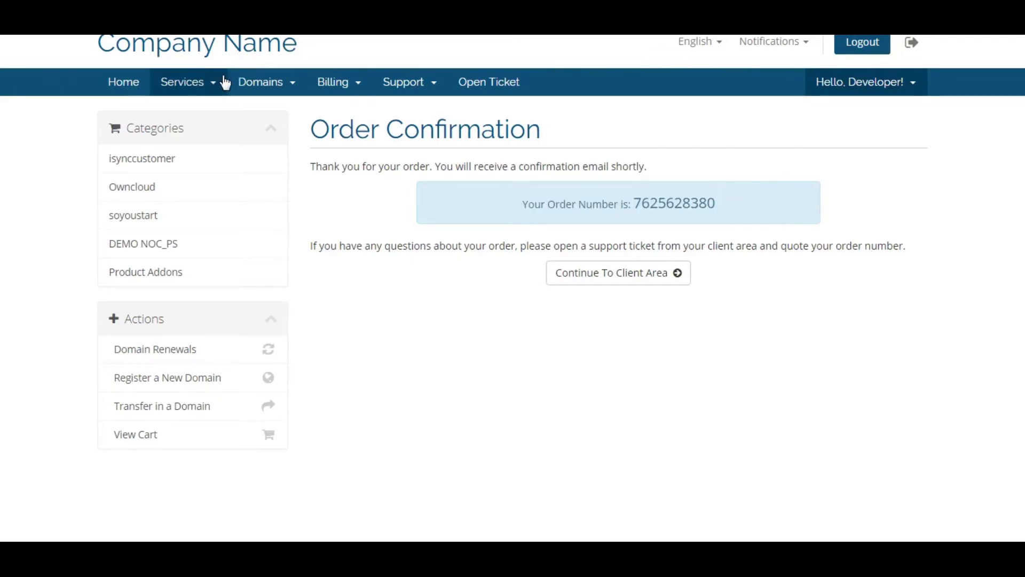
mouse_move(207, 114)
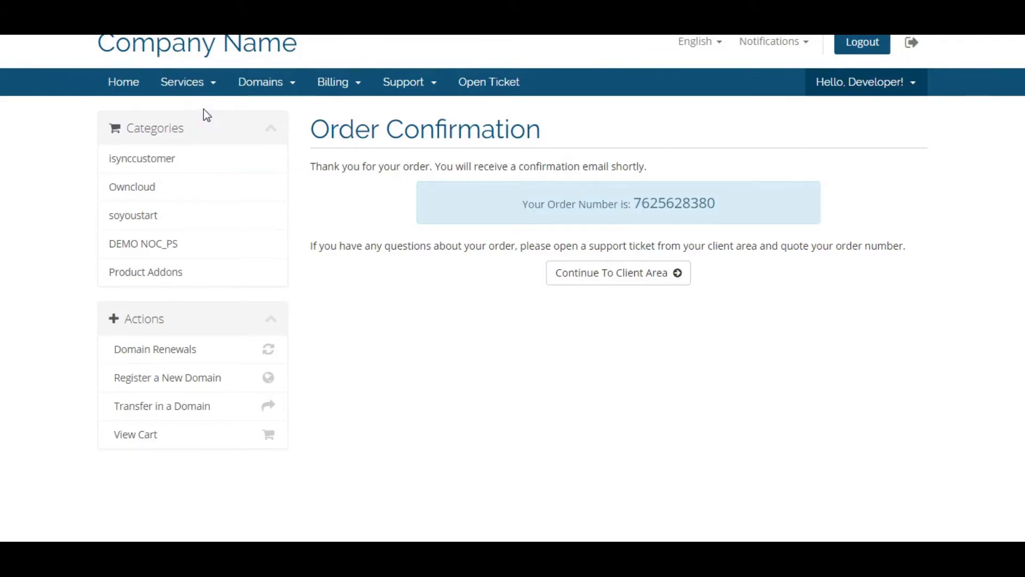
left_click(617, 273)
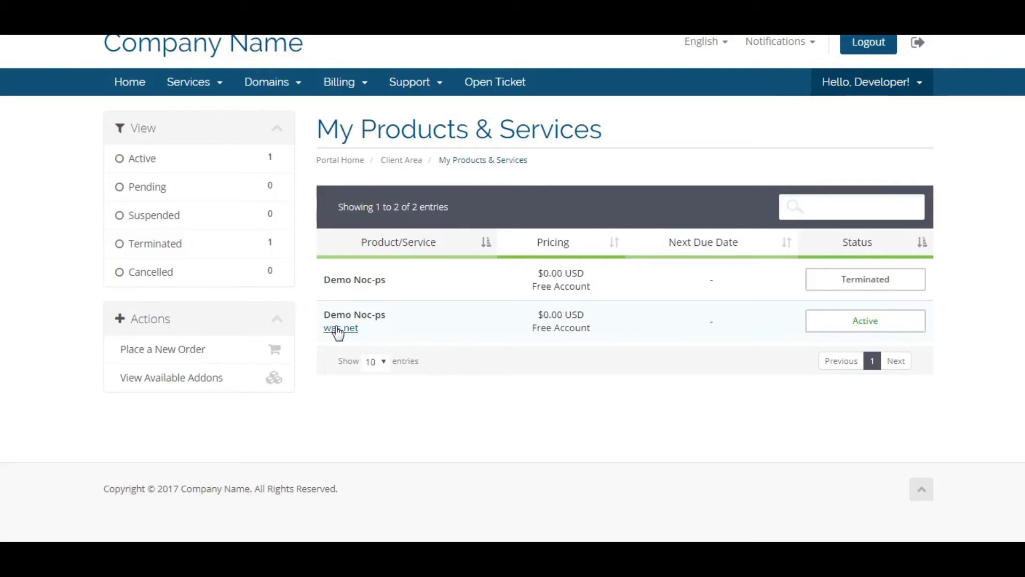
mouse_move(577, 314)
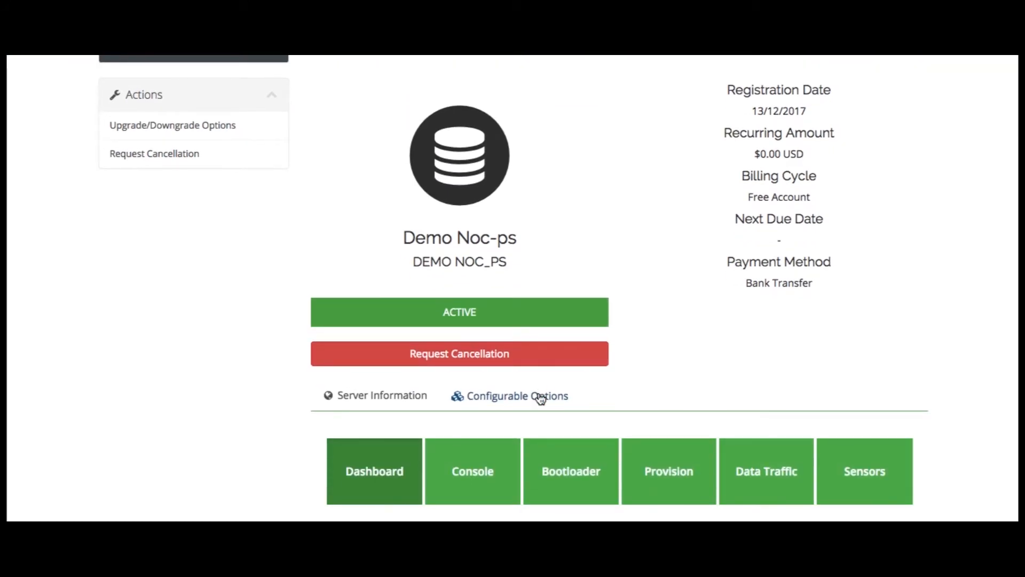
scroll("down", 3)
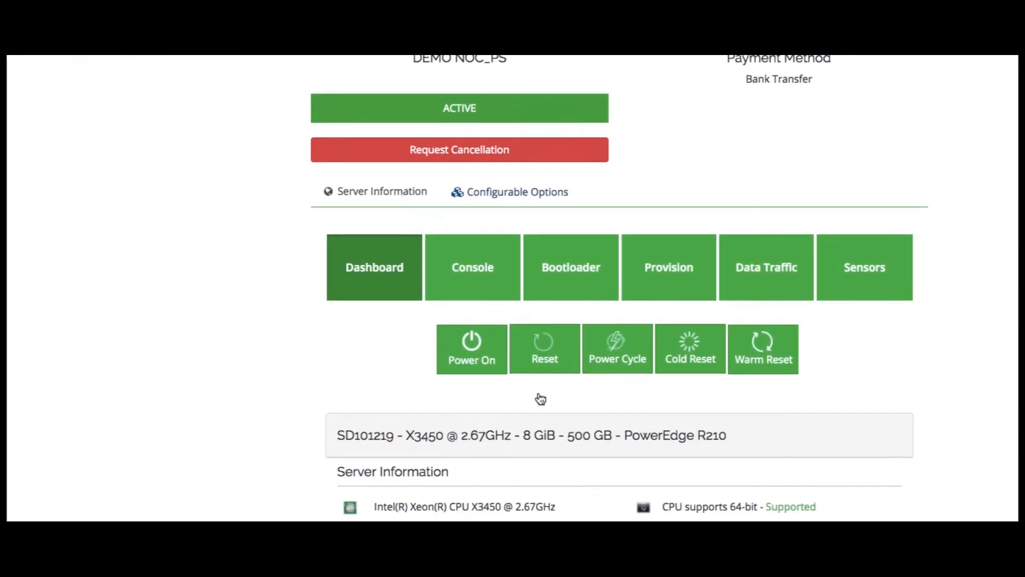
scroll("down", 3)
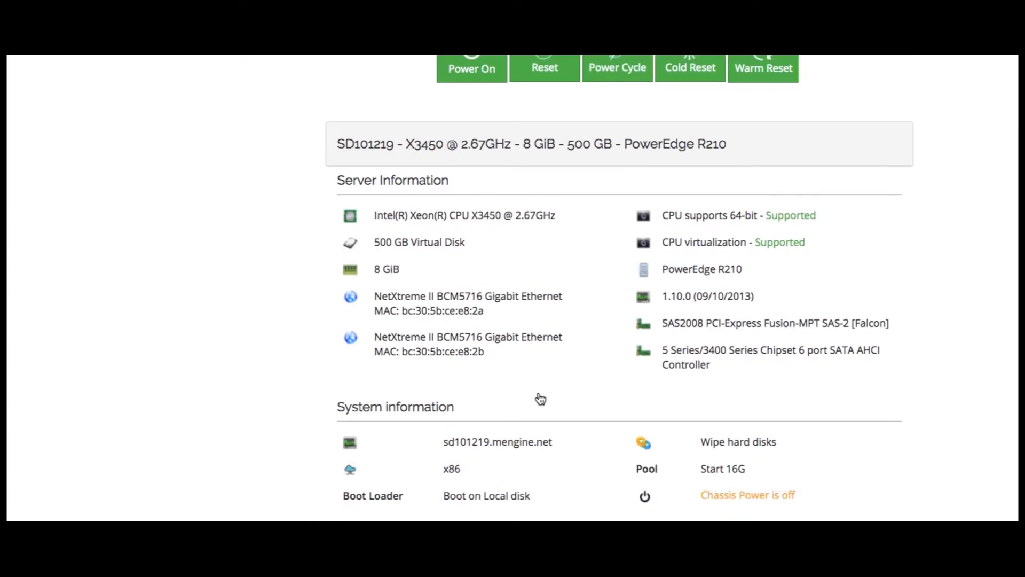
scroll("down", 3)
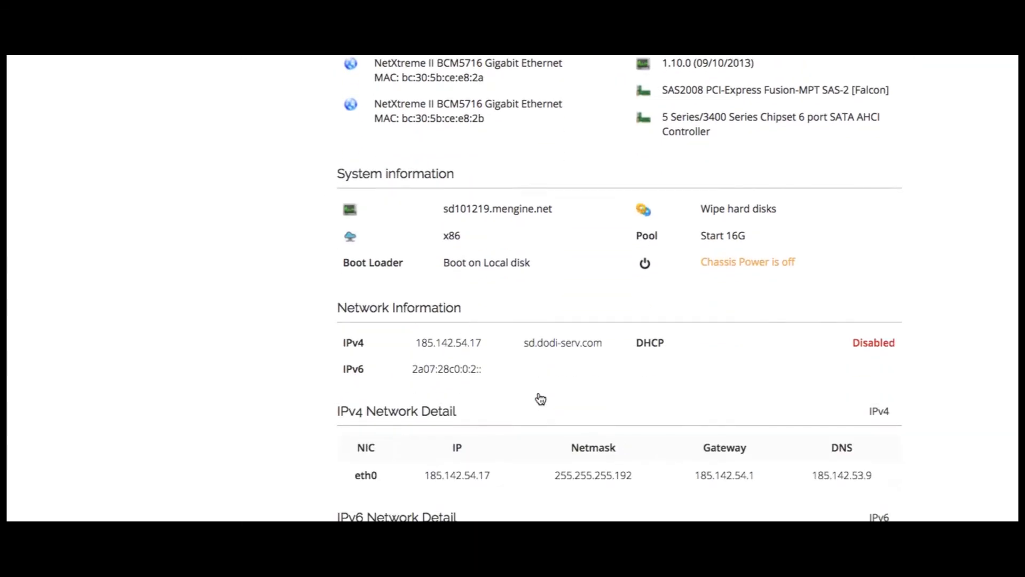
scroll("down", 3)
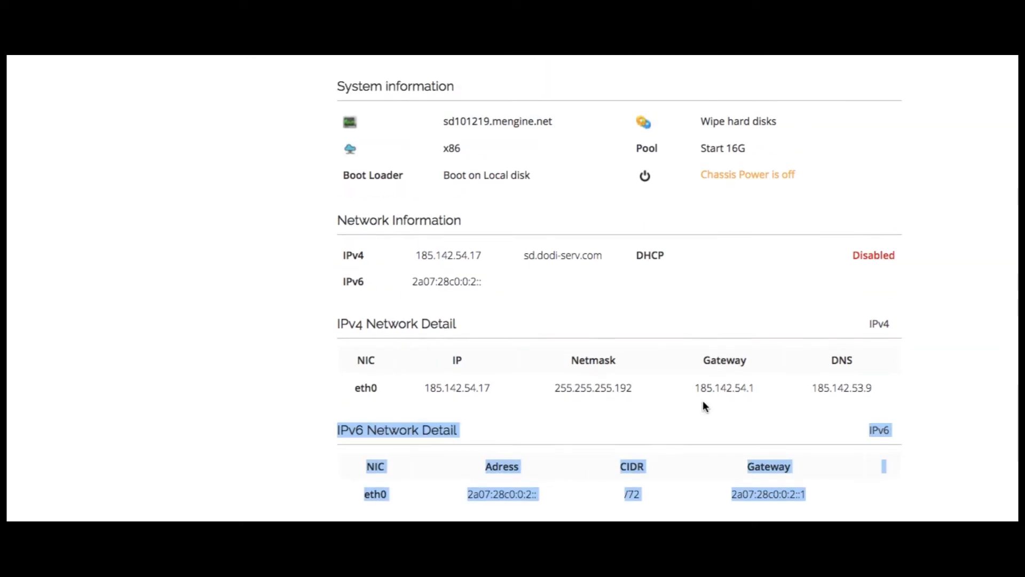
scroll("up", 3)
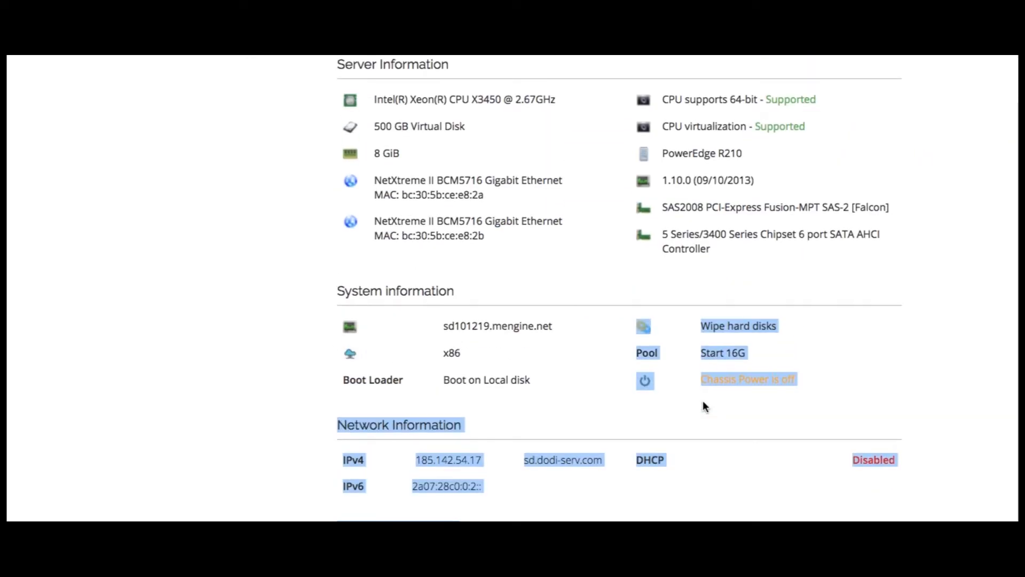
scroll("up", 3)
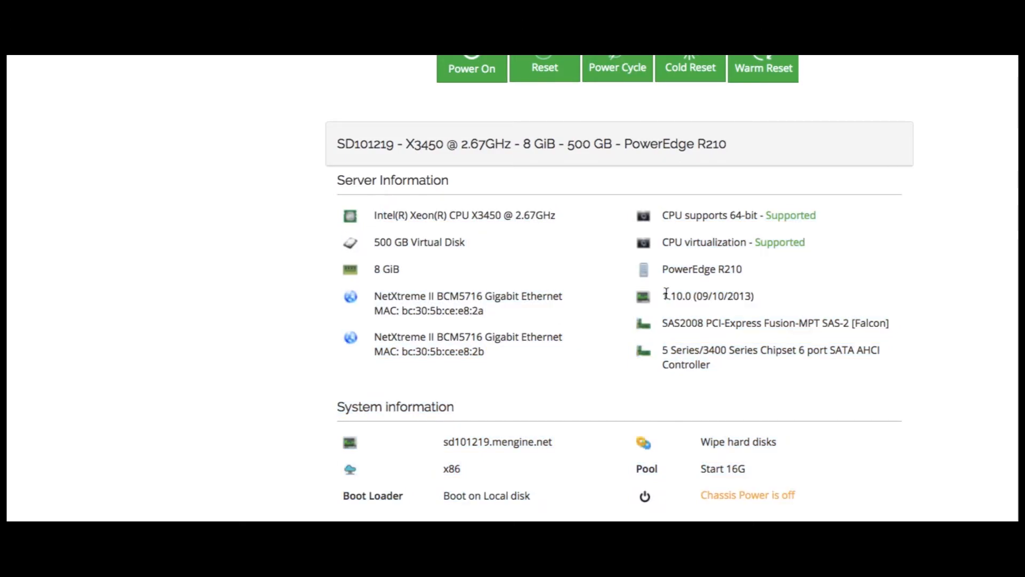
scroll("up", 3)
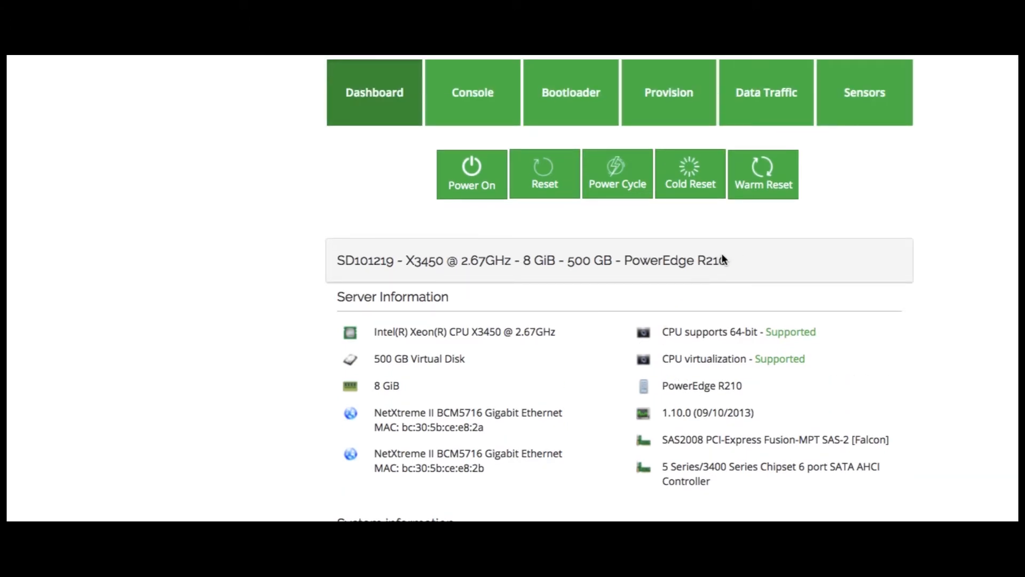
scroll("up", 3)
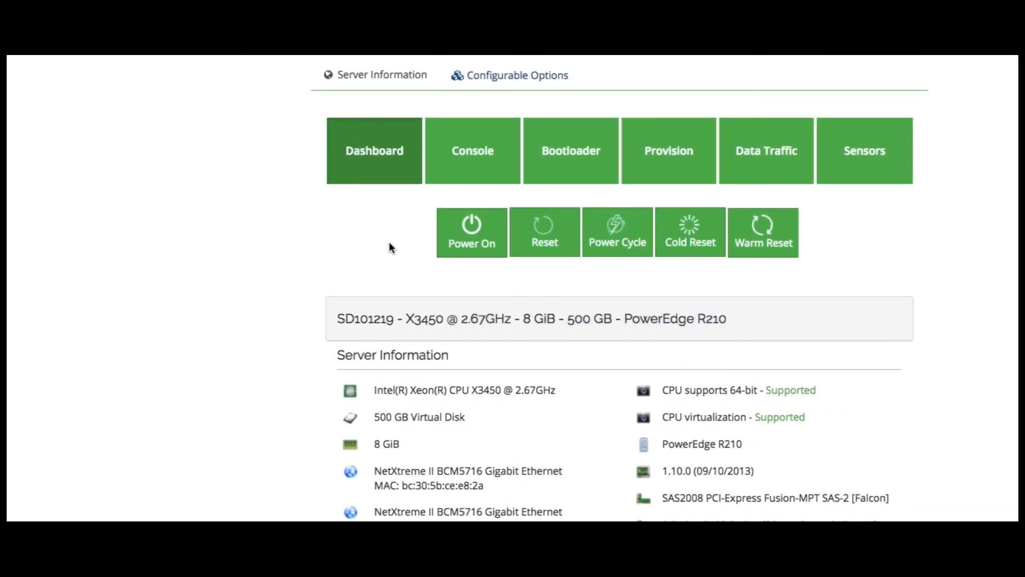
mouse_move(453, 267)
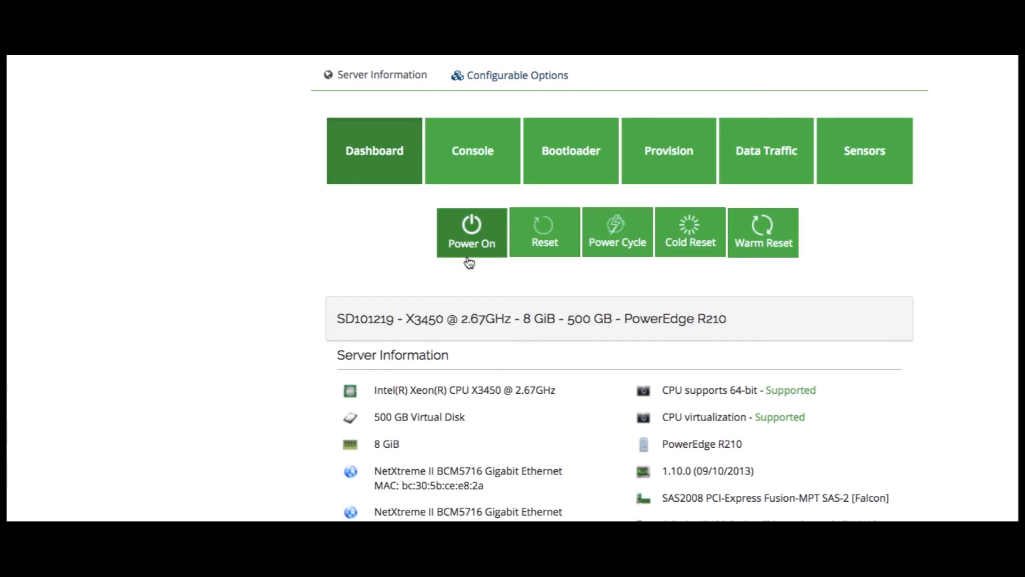
mouse_move(544, 231)
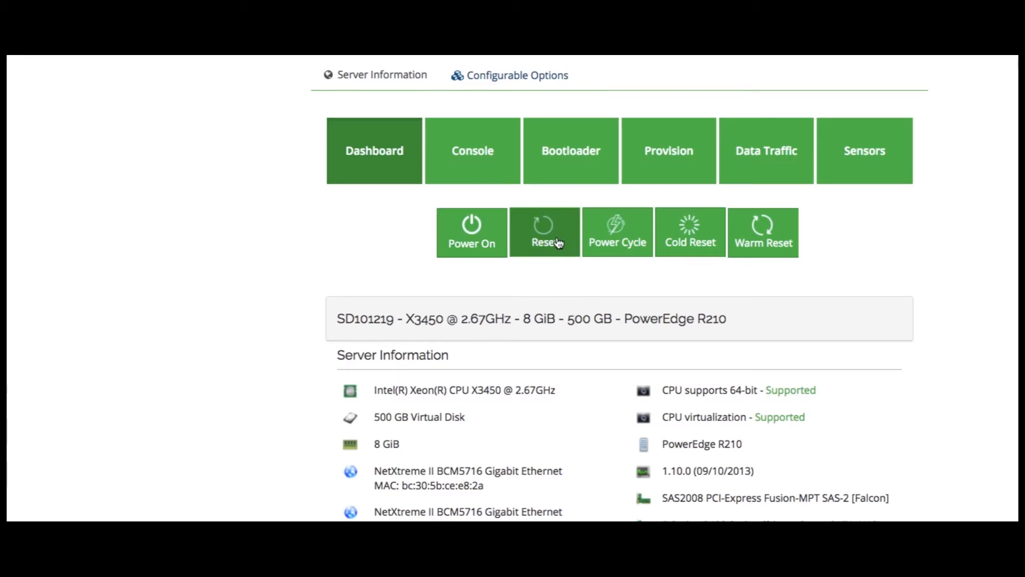
mouse_move(762, 249)
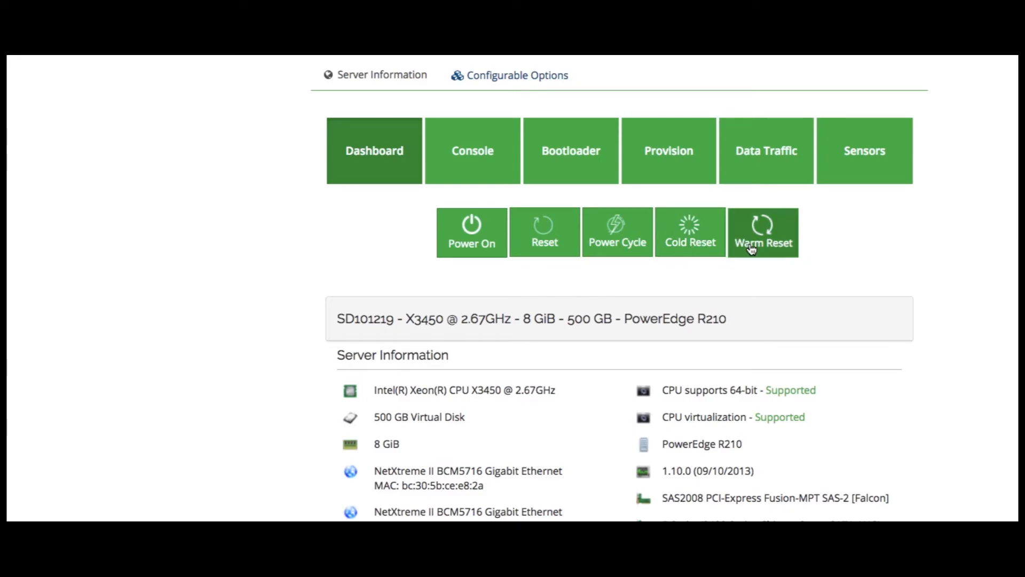
mouse_move(762, 261)
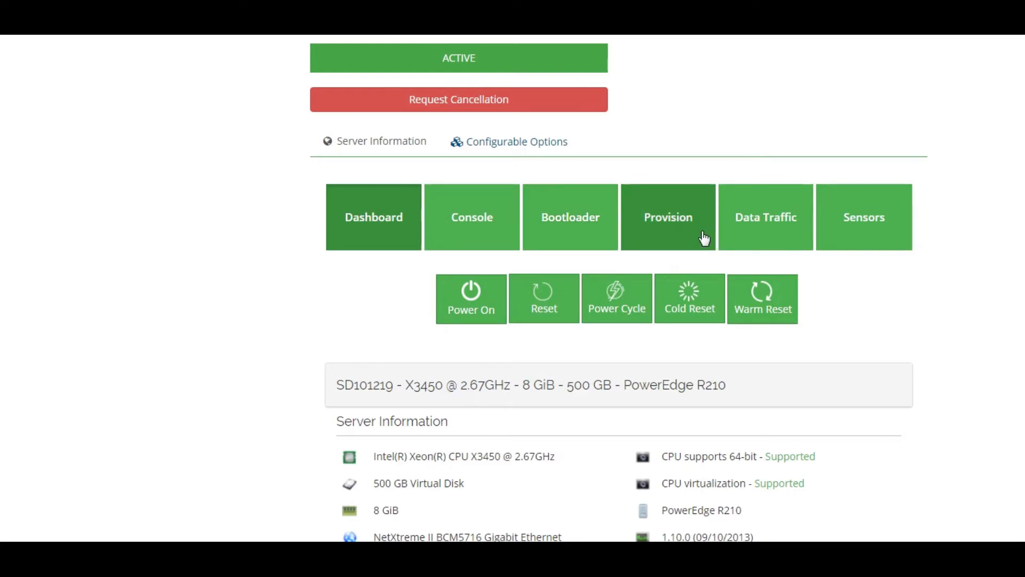
mouse_move(792, 237)
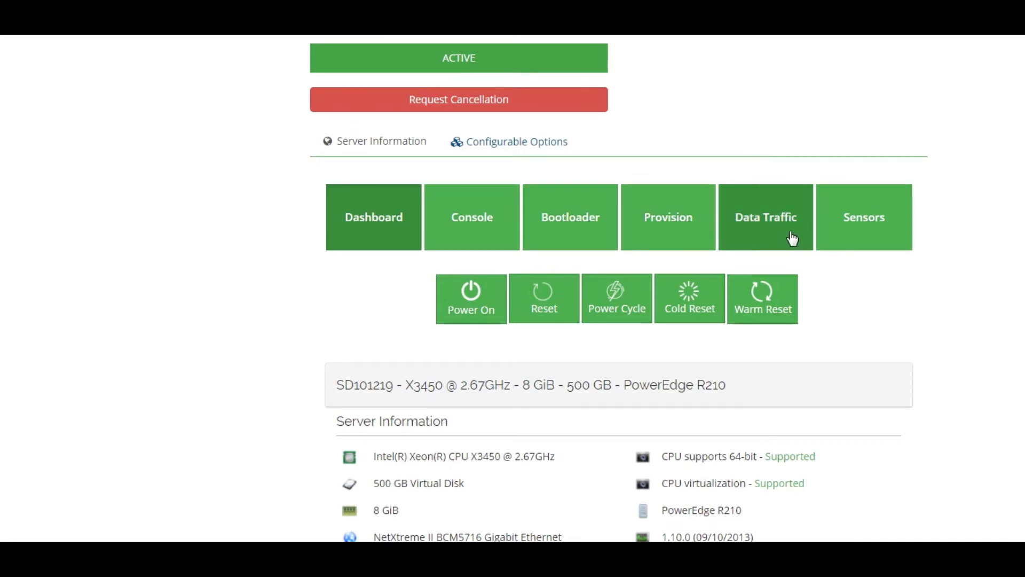
mouse_move(864, 232)
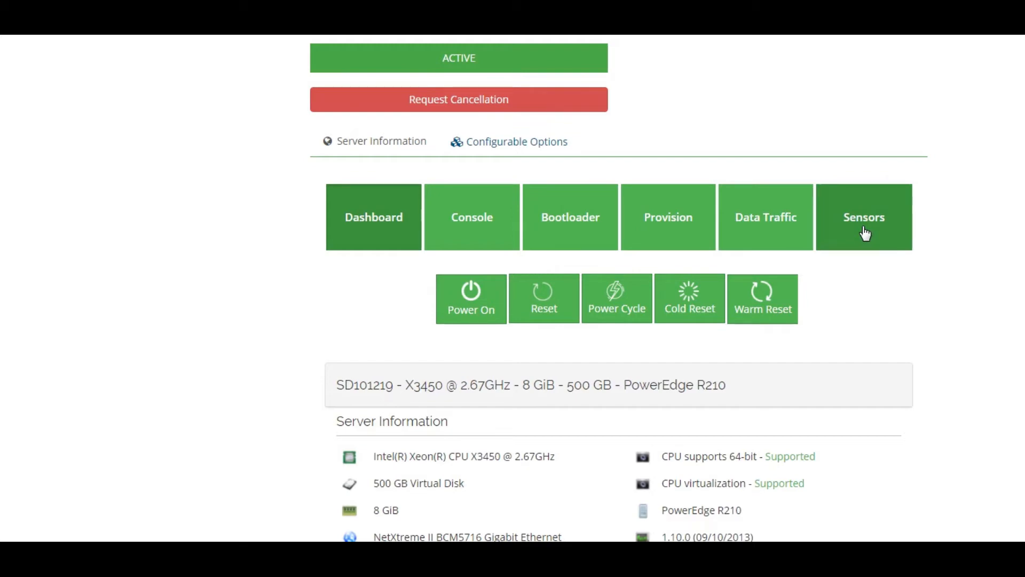
mouse_move(547, 242)
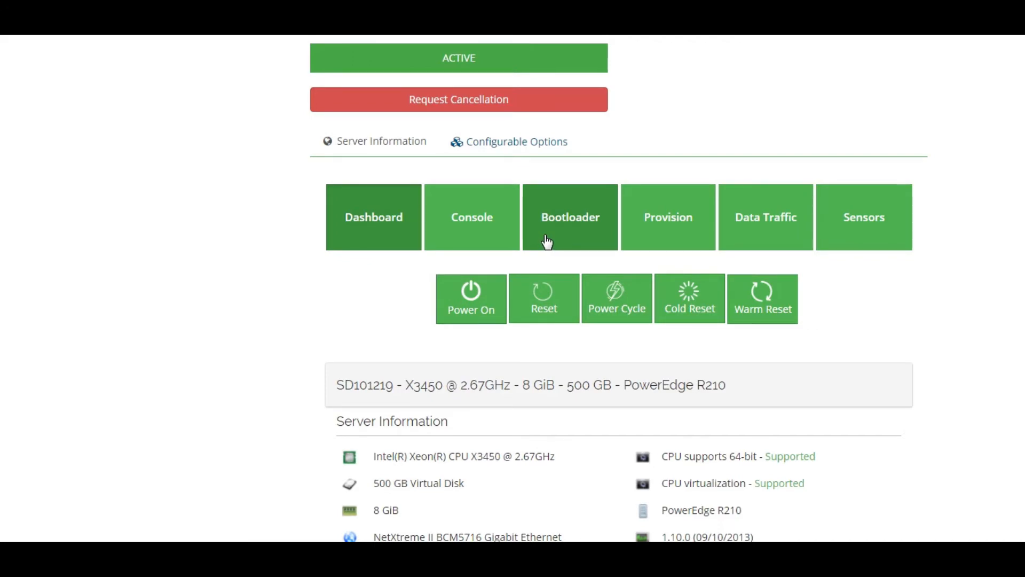
scroll("up", 3)
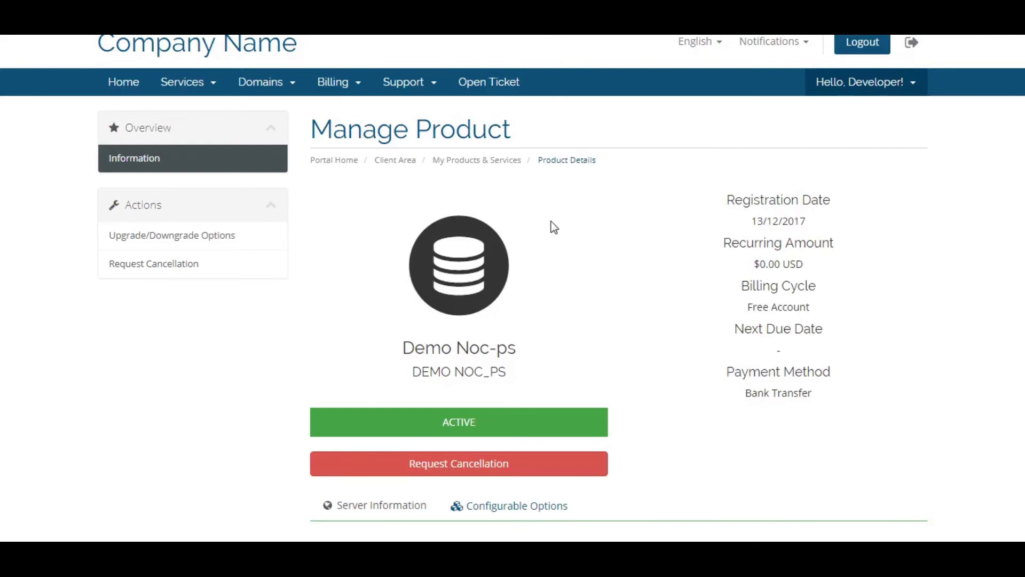
Check the Bootloader choices, keep default, and switch to the Provision tab.
left_click(570, 218)
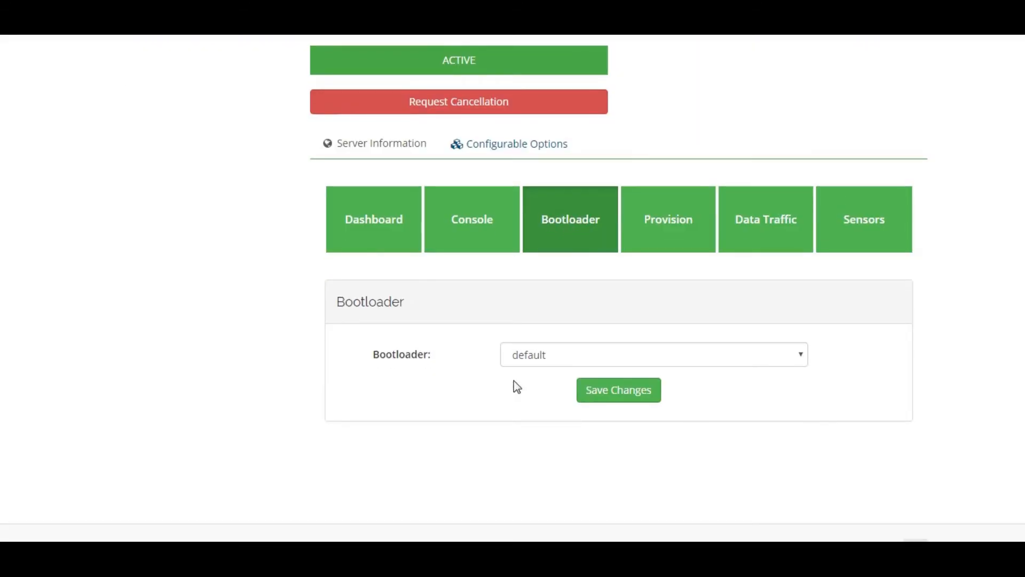
left_click(653, 355)
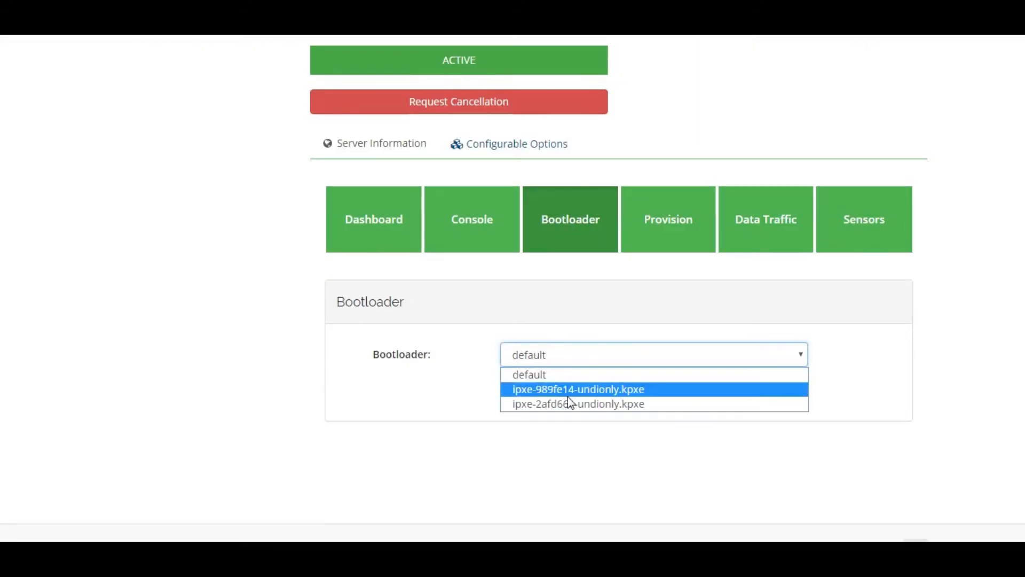
left_click(528, 373)
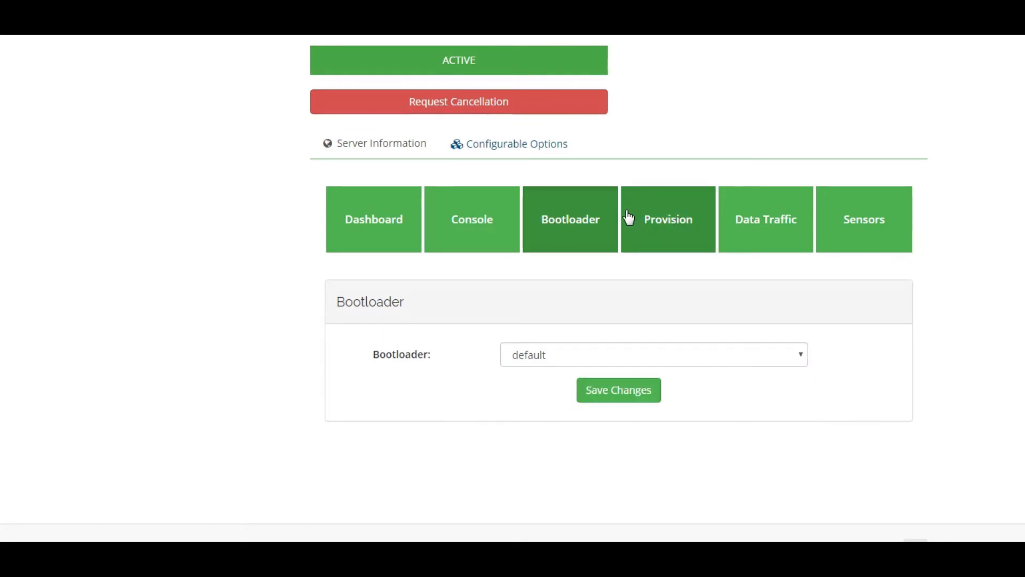
mouse_move(645, 221)
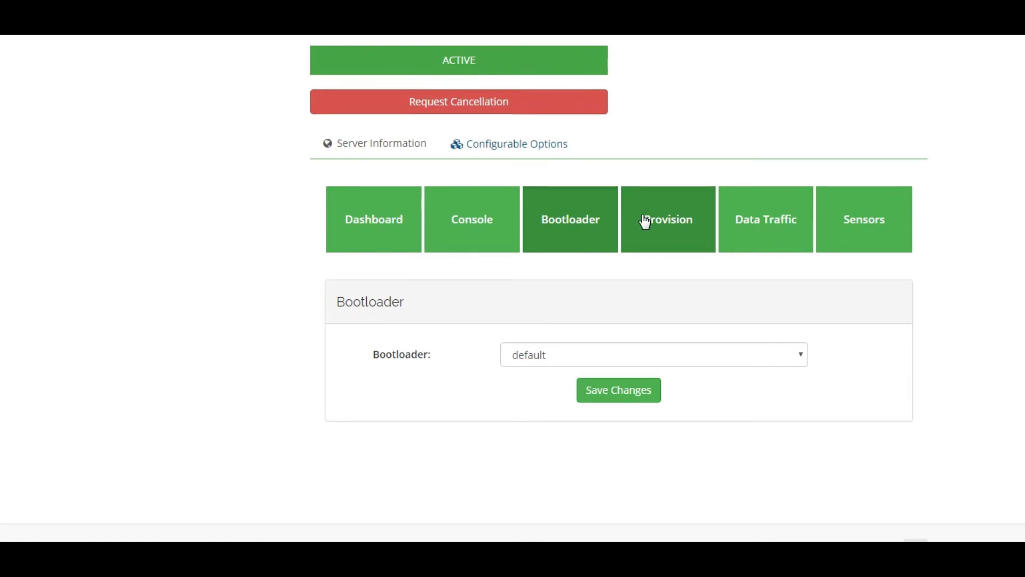
left_click(667, 219)
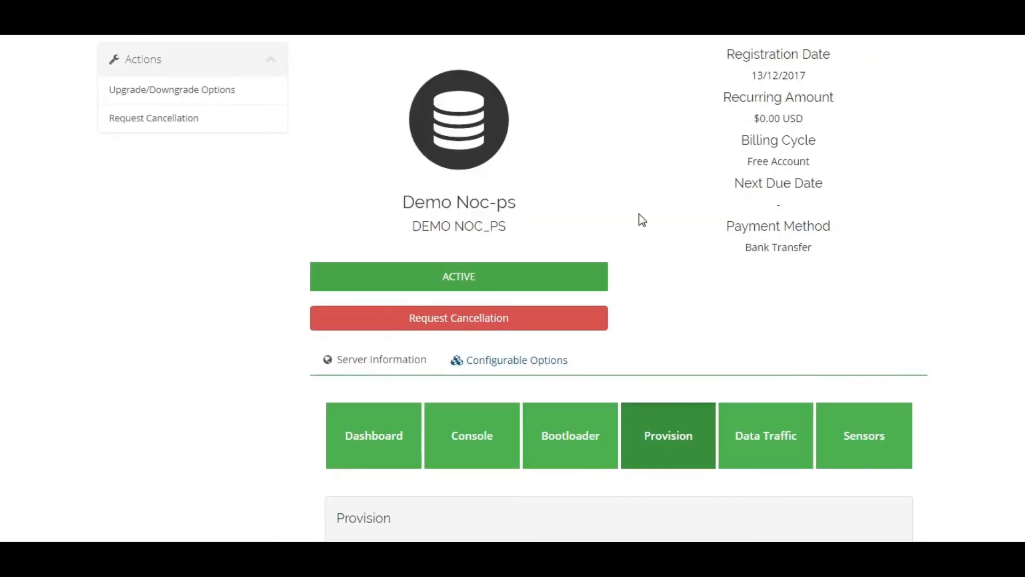
Scroll past the in-progress provisioning status and show the Data Traffic graphs.
scroll("down", 3)
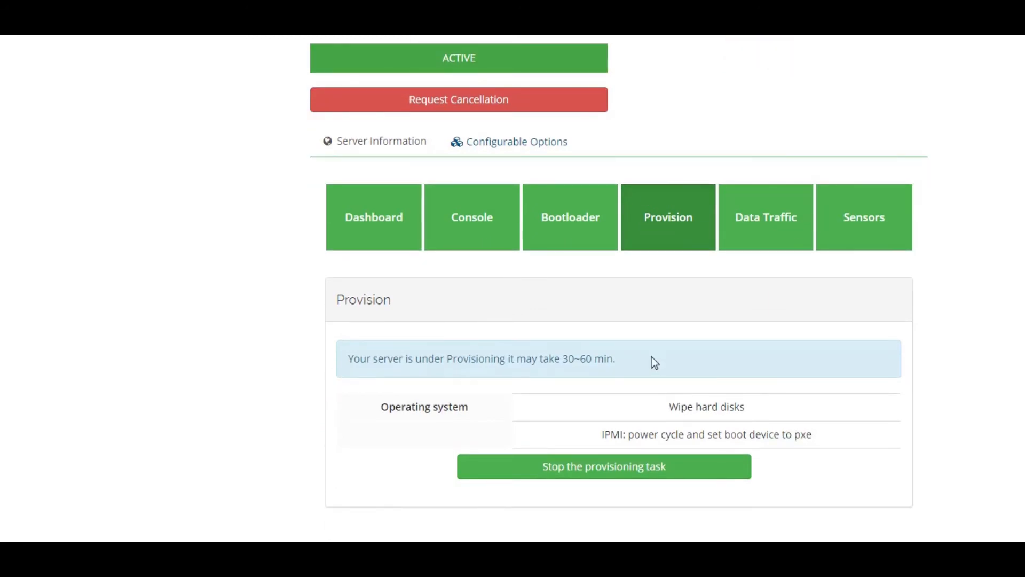
mouse_move(586, 373)
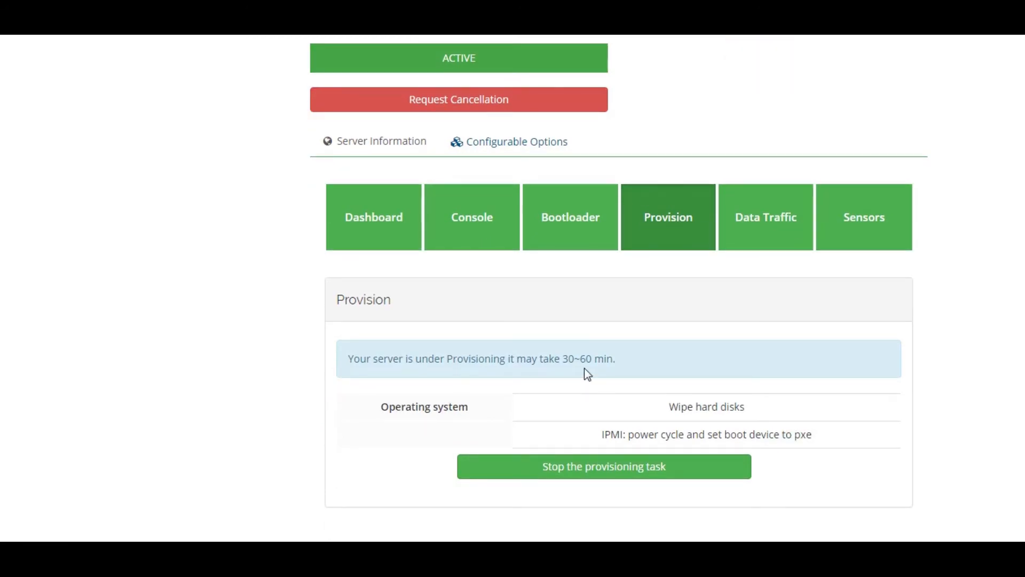
mouse_move(729, 355)
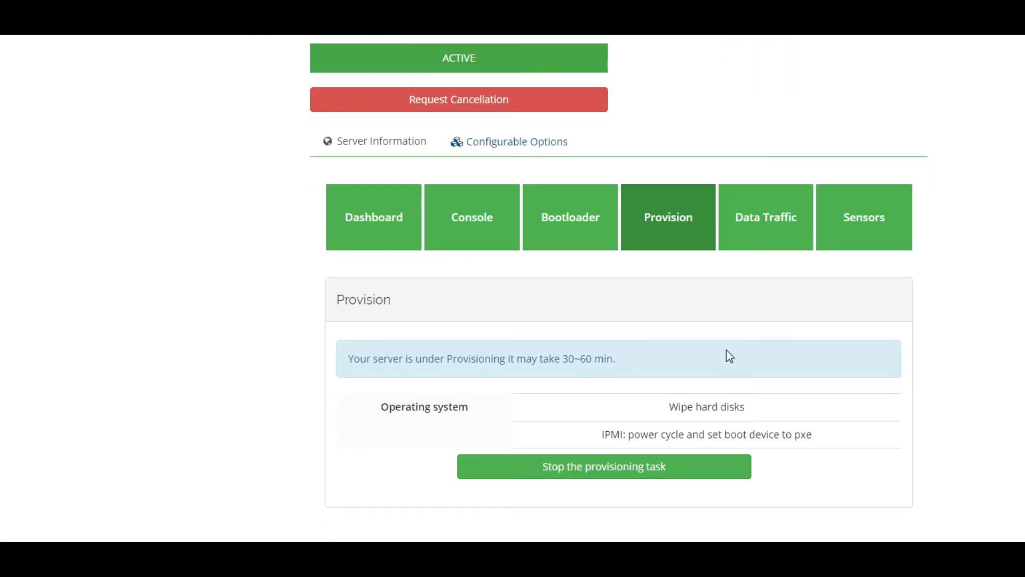
mouse_move(762, 264)
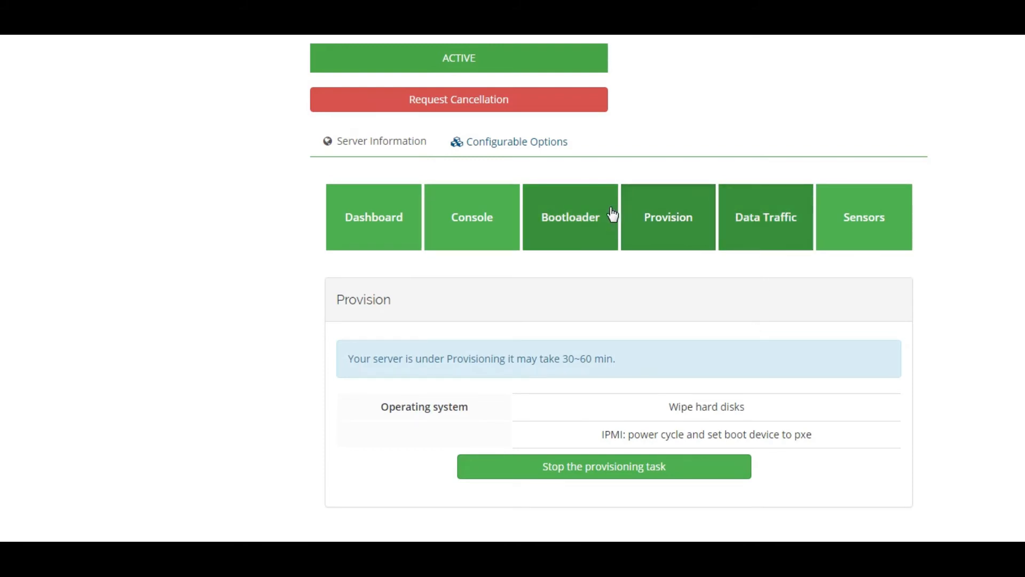
mouse_move(742, 258)
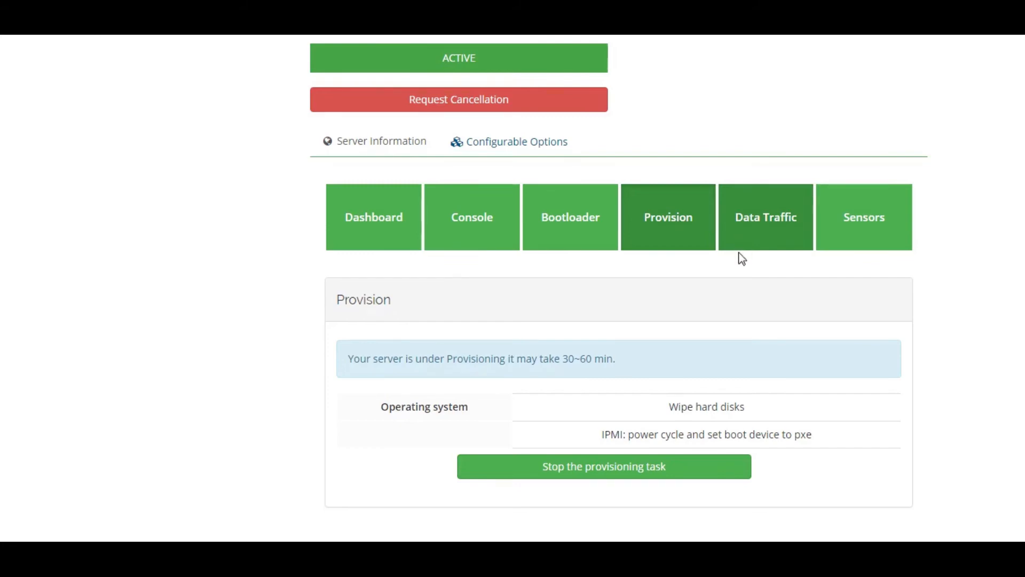
mouse_move(722, 278)
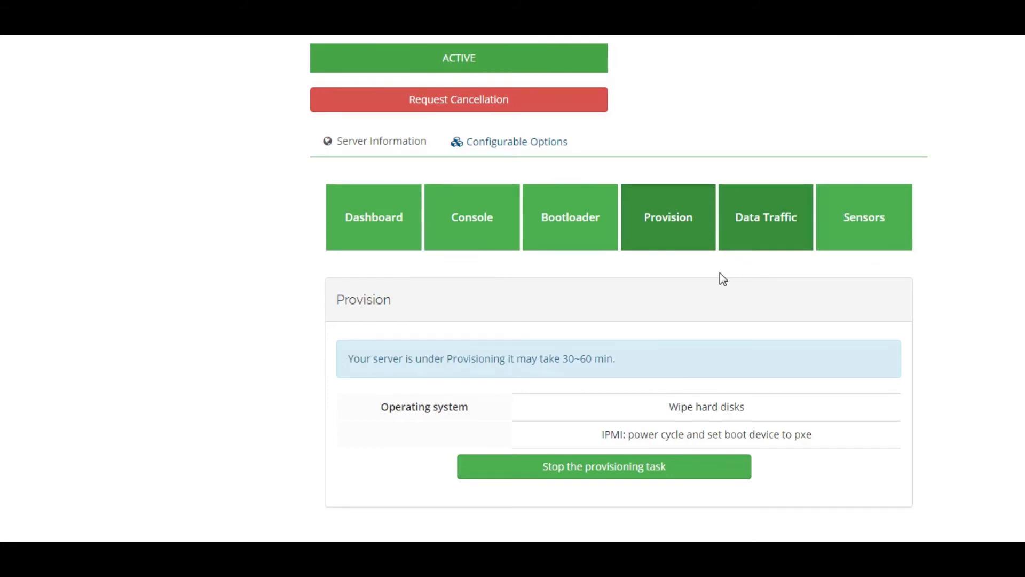
left_click(765, 216)
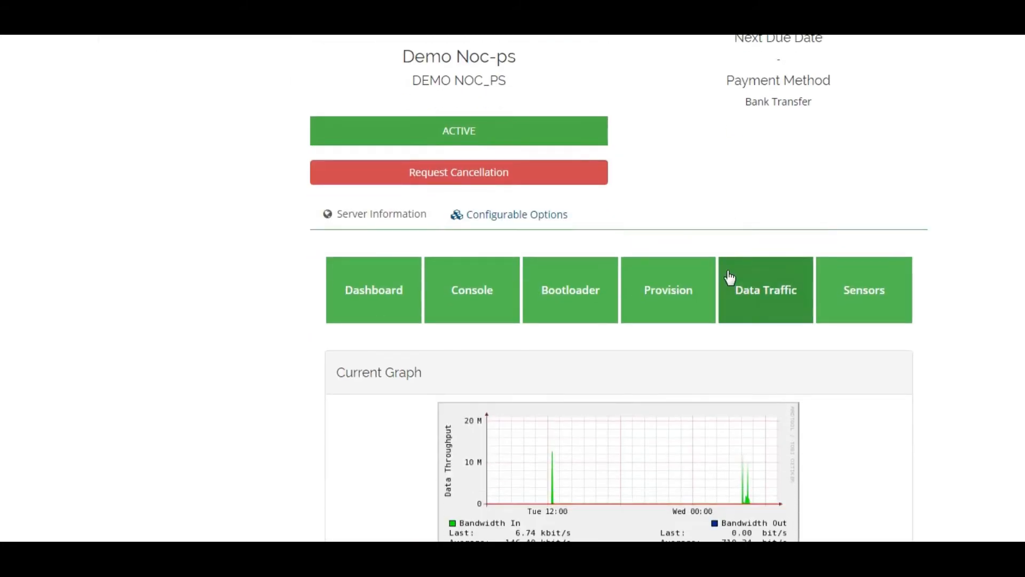
scroll("down", 3)
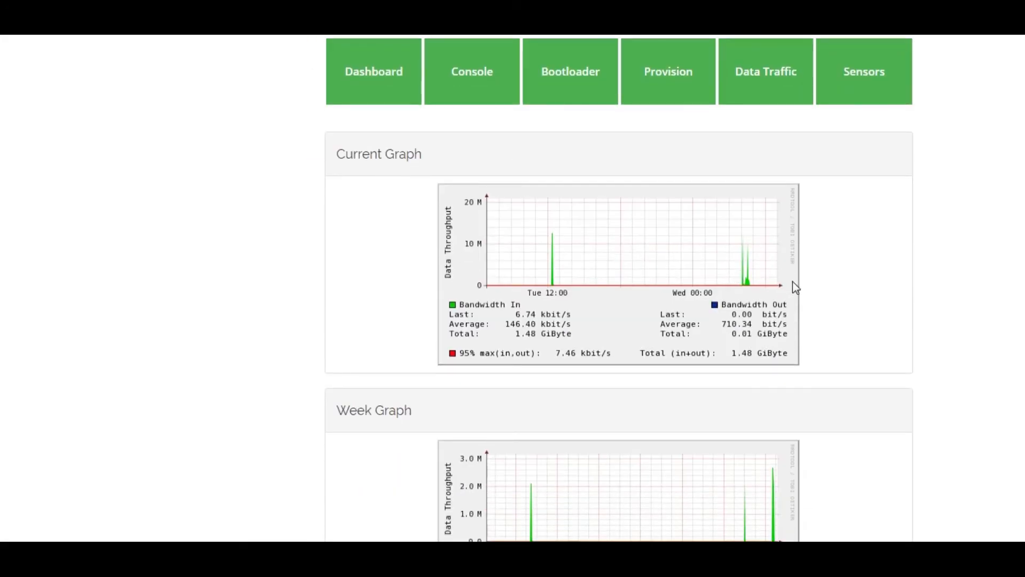
scroll("down", 3)
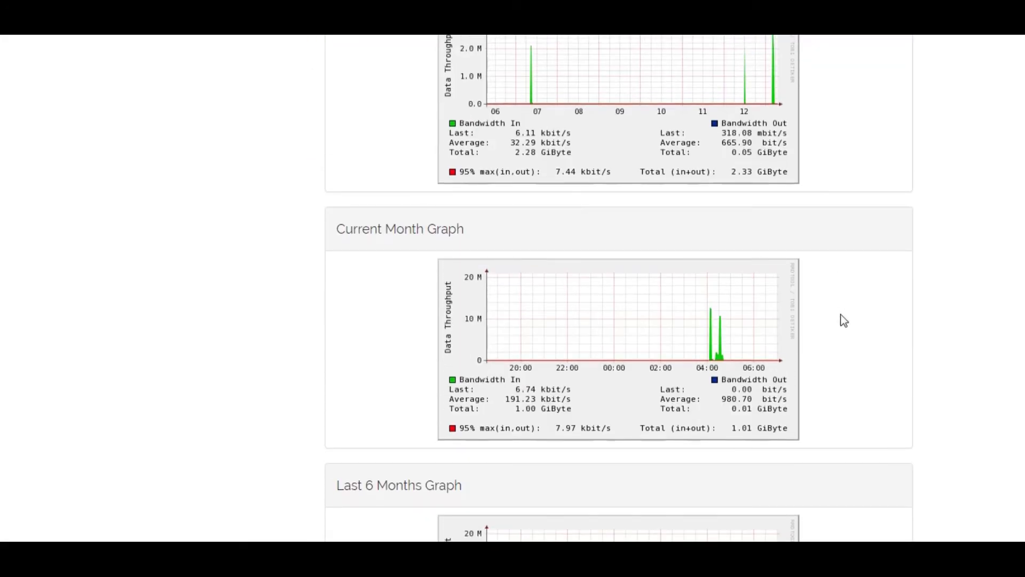
scroll("up", 3)
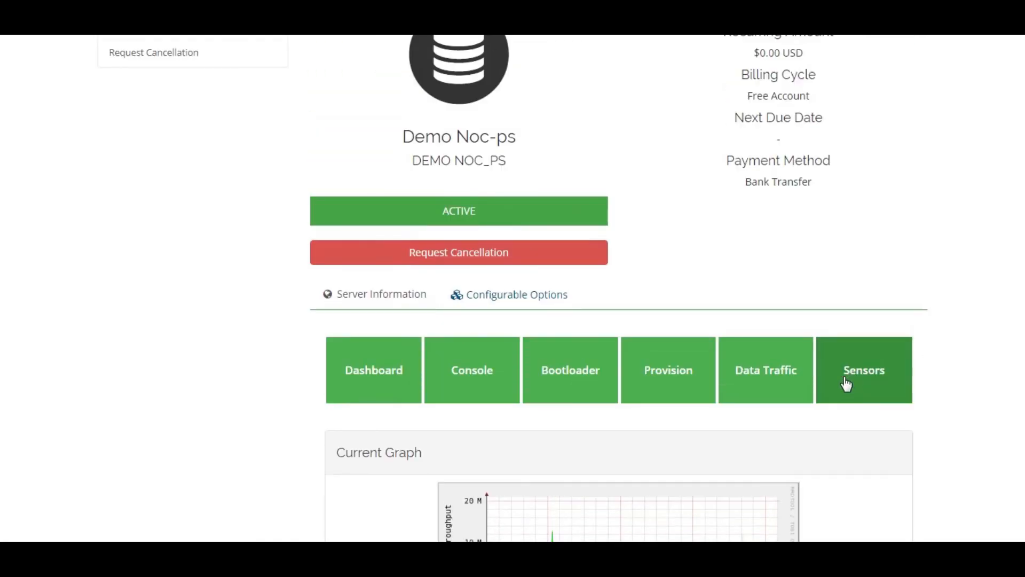
scroll("up", 3)
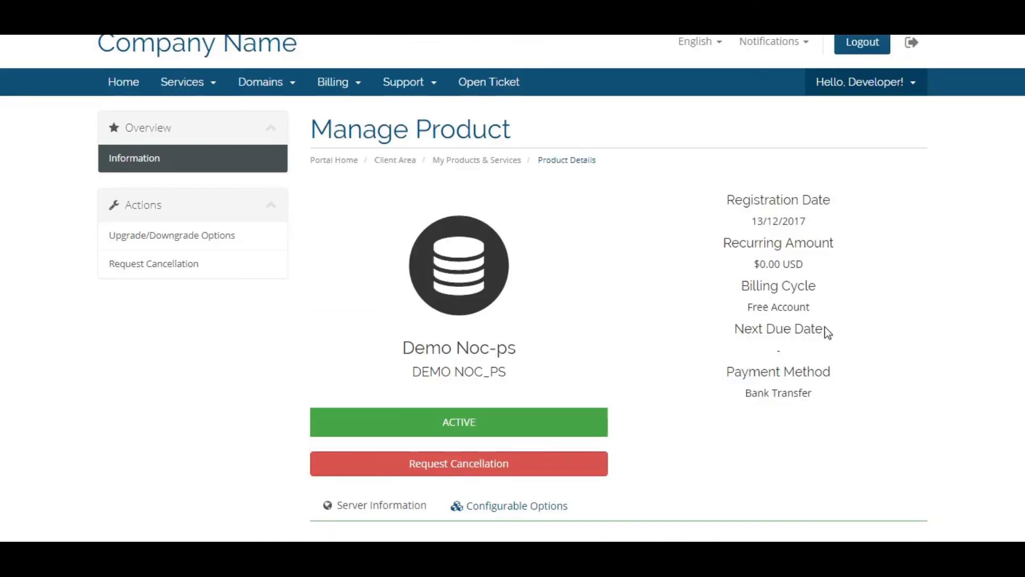
Scroll the Sensors view showing no records, then show the Console section.
scroll("down", 3)
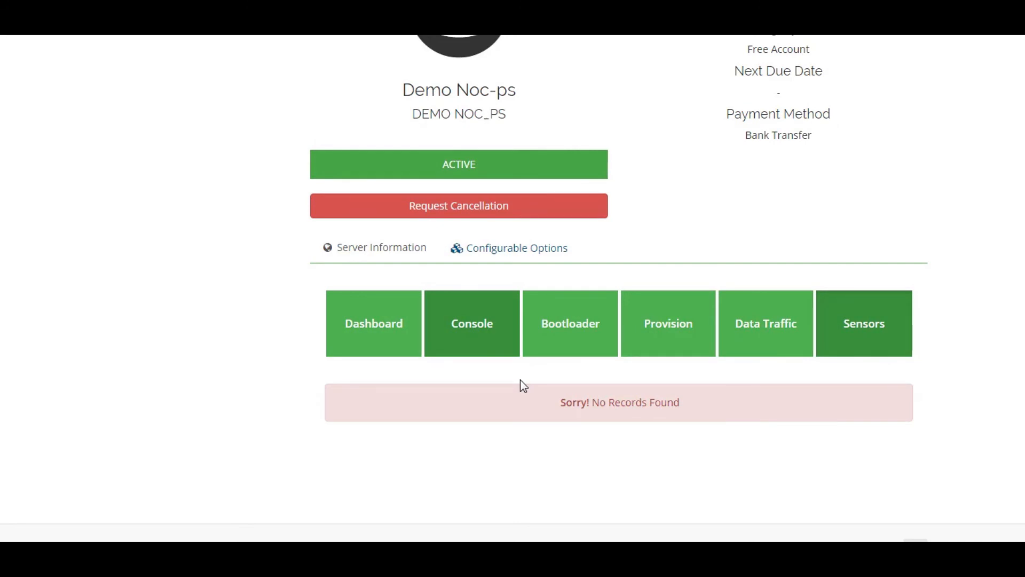
left_click(472, 323)
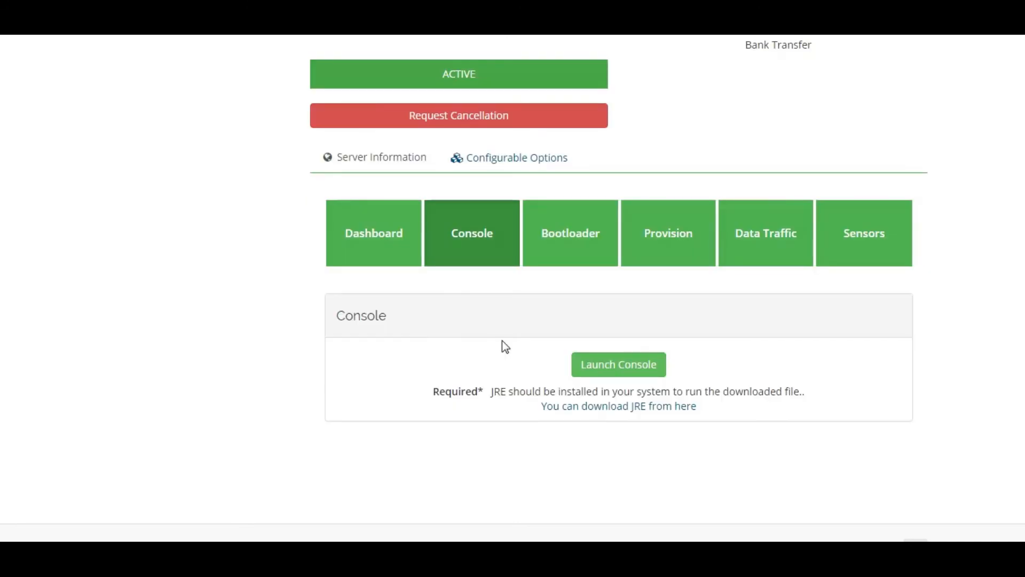
mouse_move(536, 317)
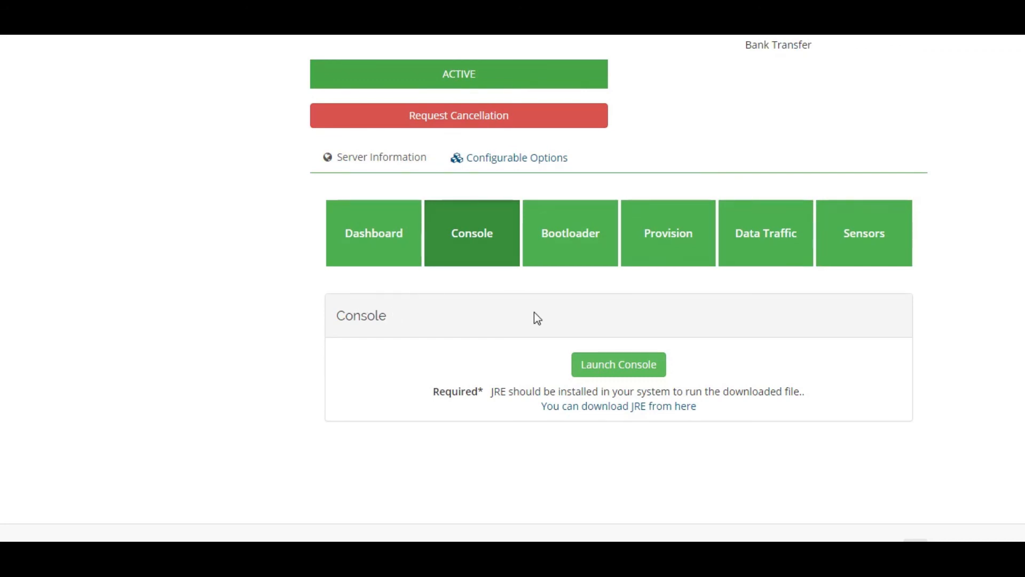